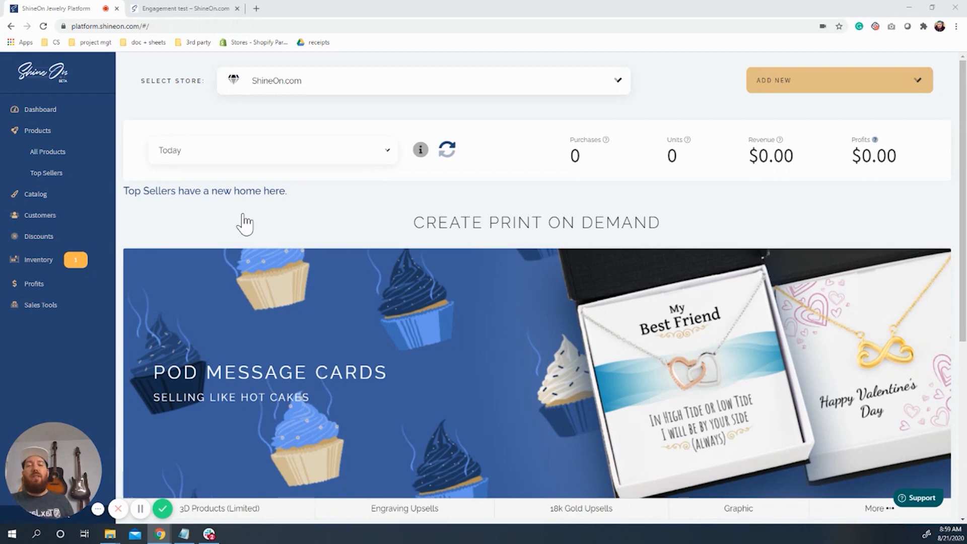
mouse_move(31, 242)
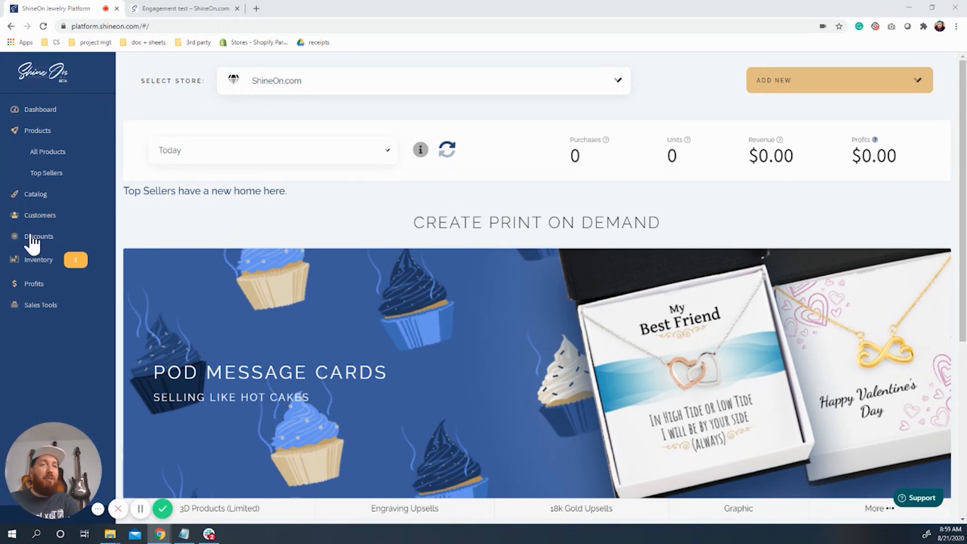
mouse_move(56, 241)
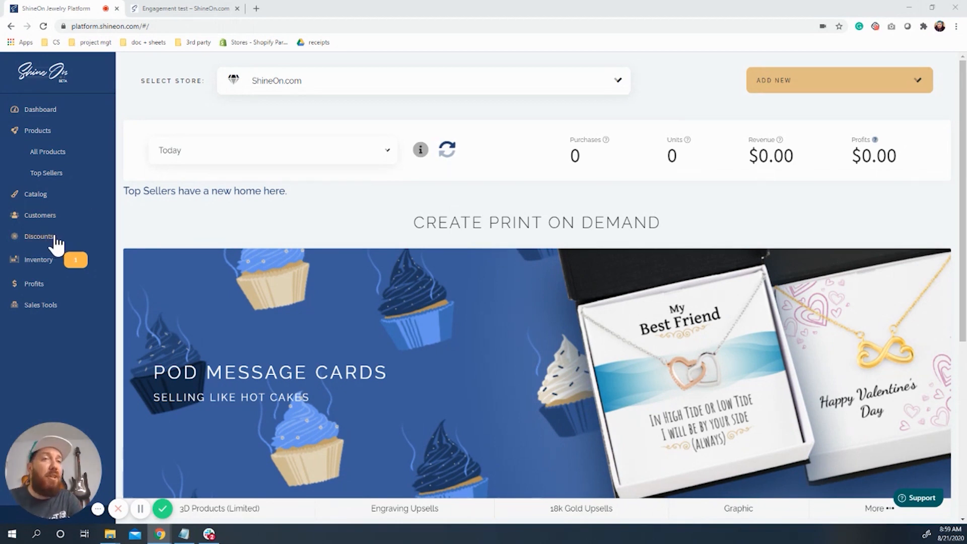
Step: Browse the discount code groups from $15 off down to 5% off, noting ENGAGEMENT under $15 off
click(40, 235)
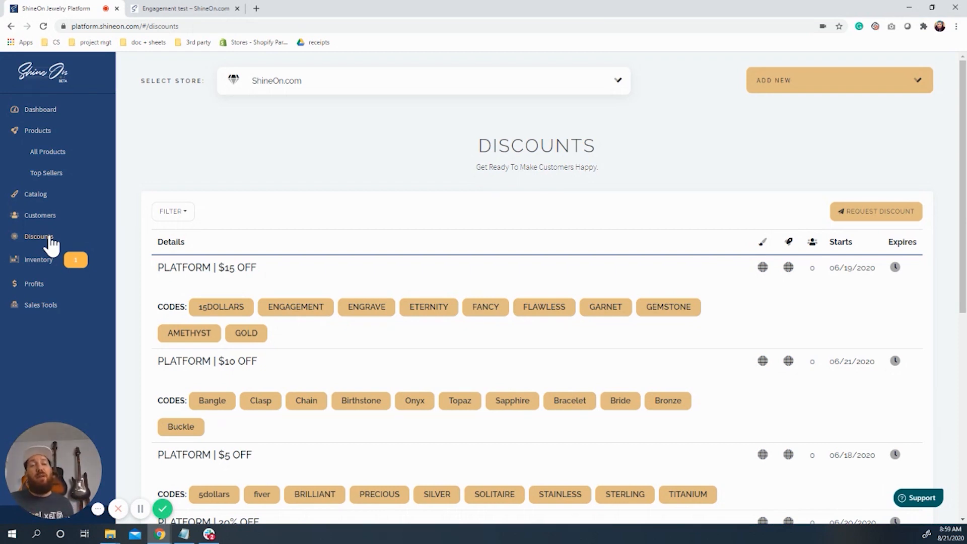
mouse_move(294, 263)
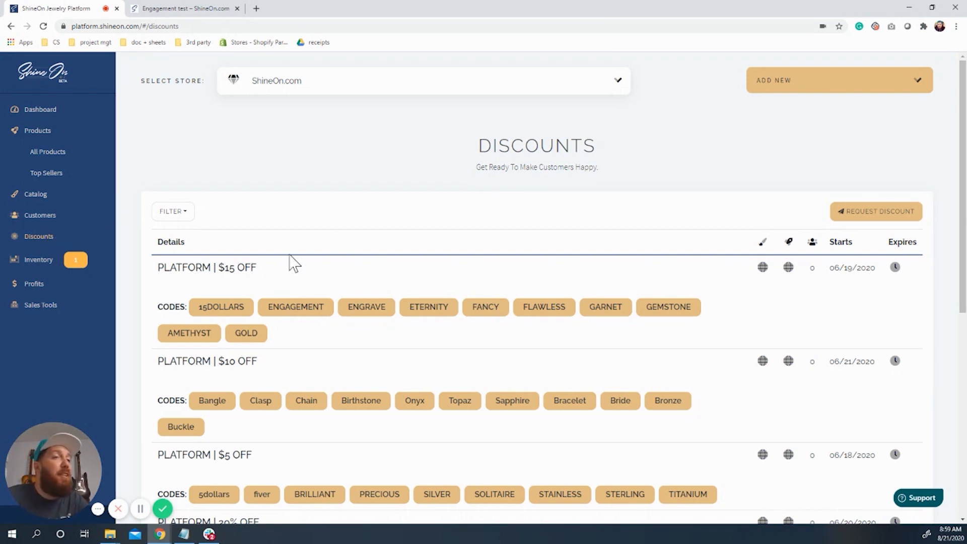
mouse_move(271, 282)
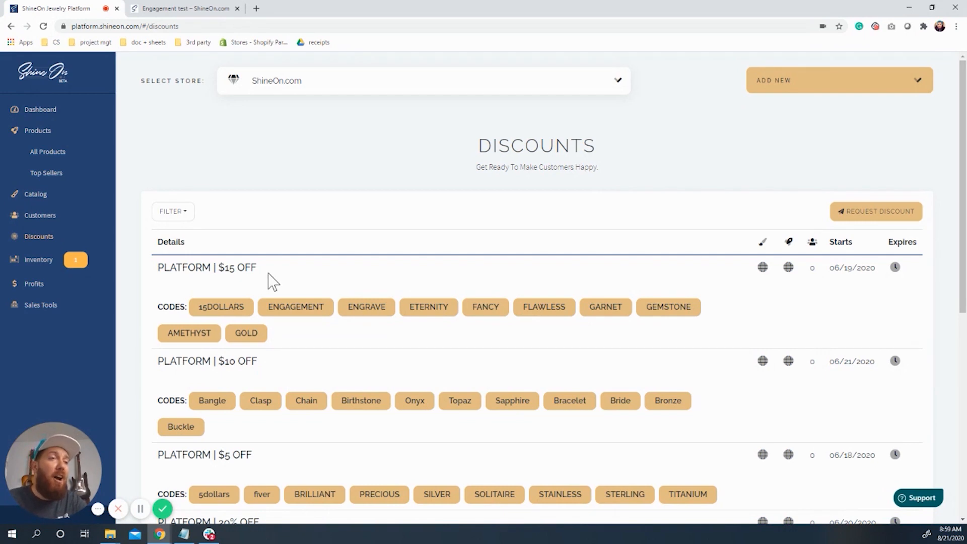
mouse_move(247, 432)
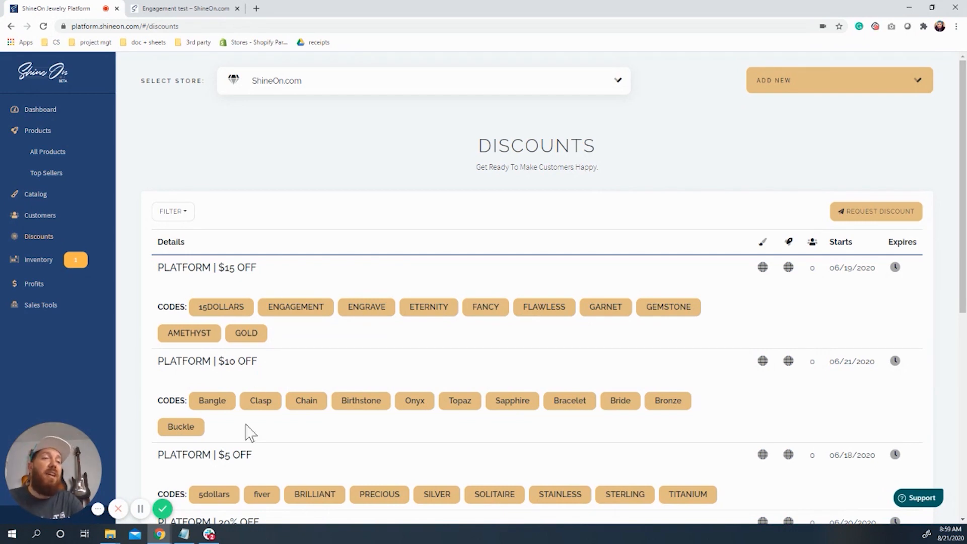
scroll(down, 3)
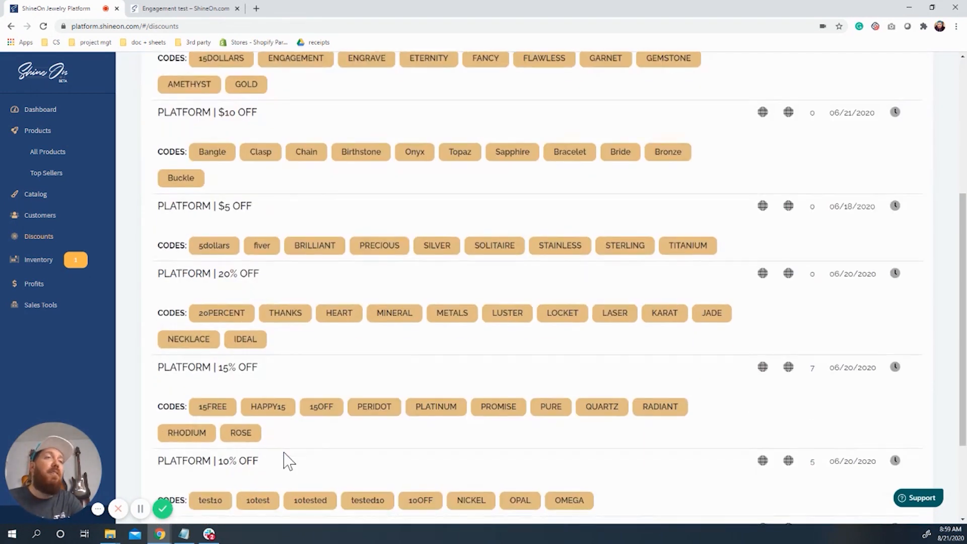
scroll(down, 3)
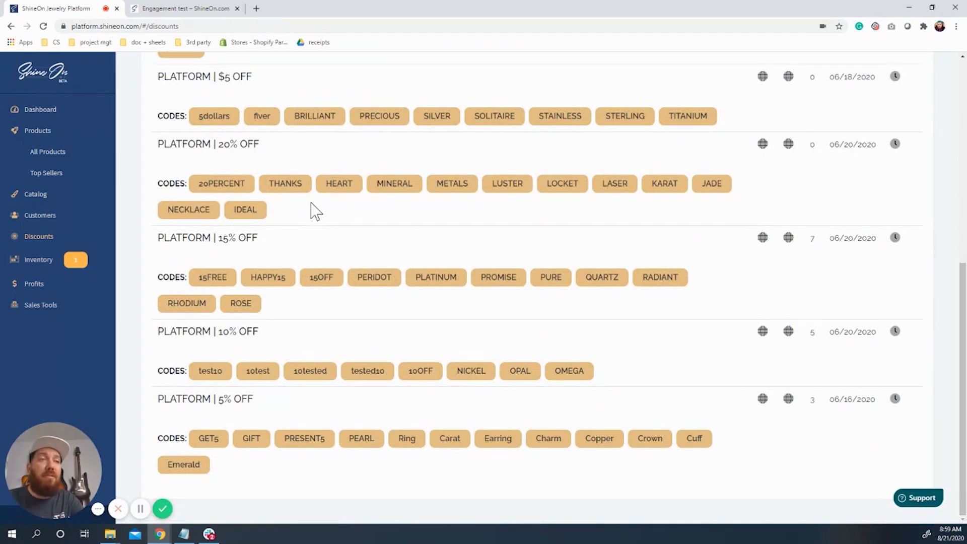
mouse_move(276, 402)
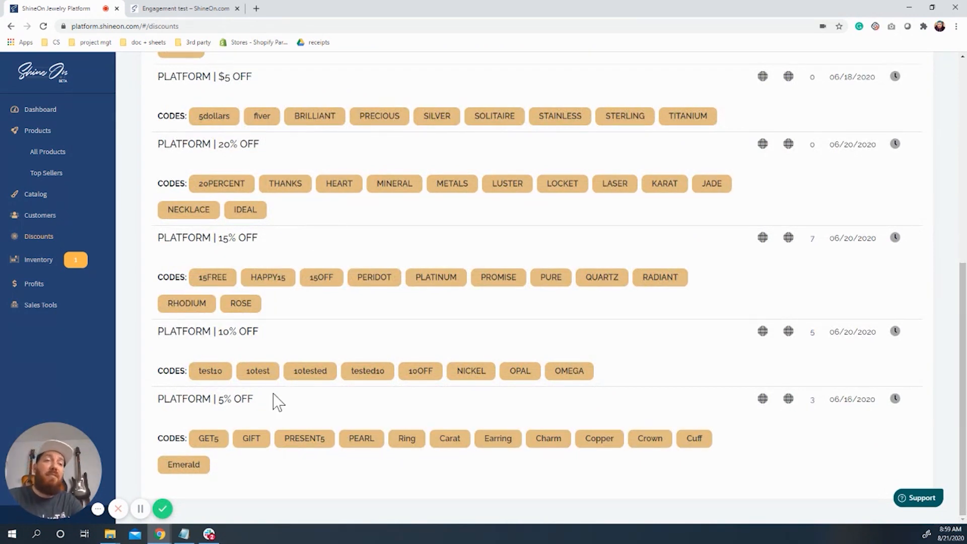
mouse_move(410, 455)
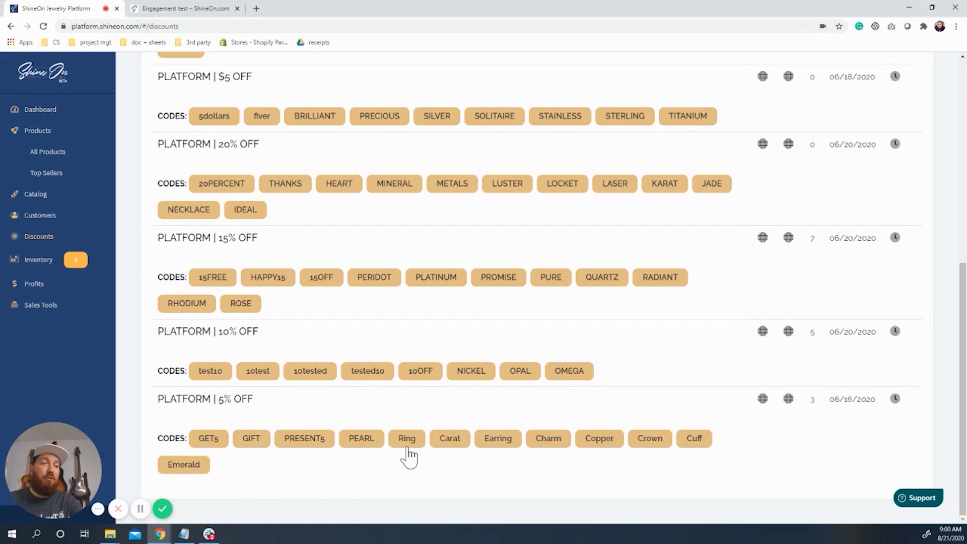
mouse_move(435, 180)
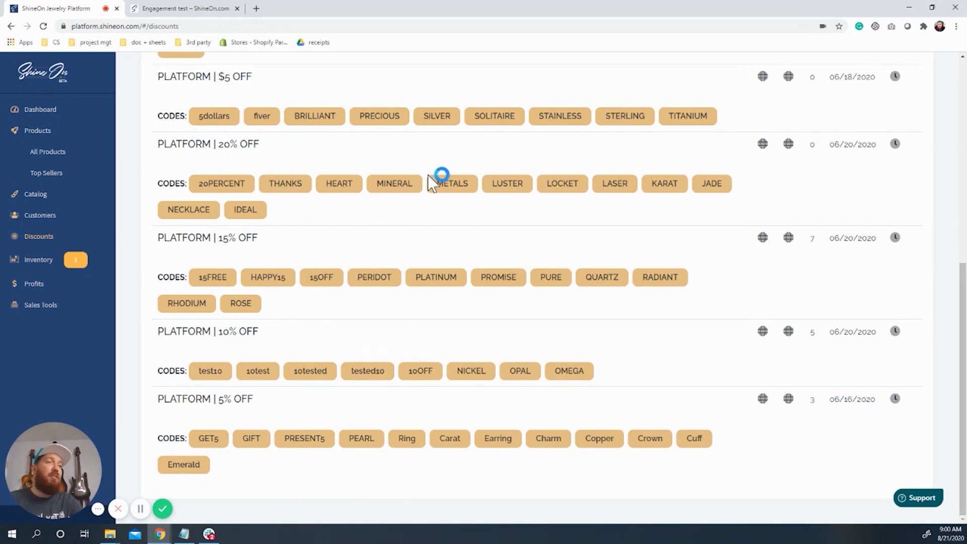
scroll(up, 3)
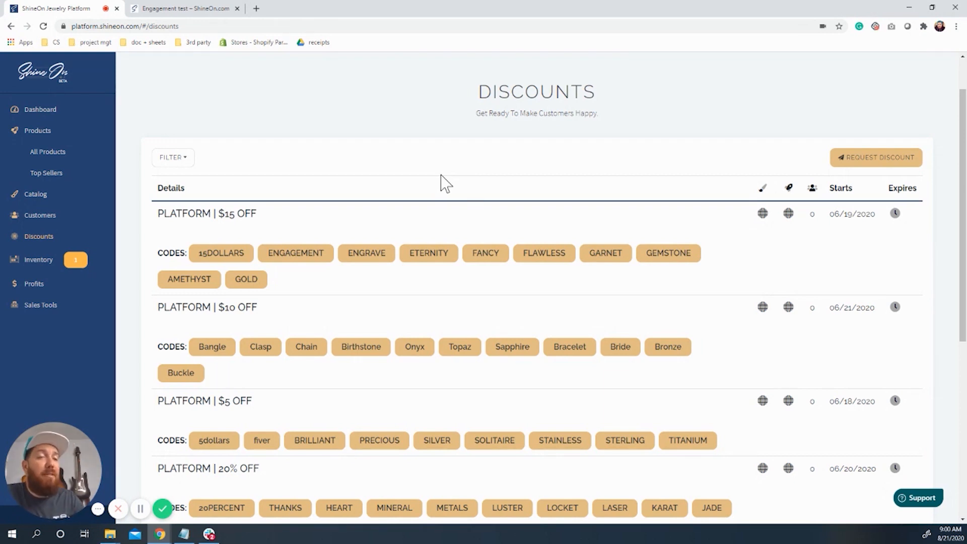
mouse_move(306, 250)
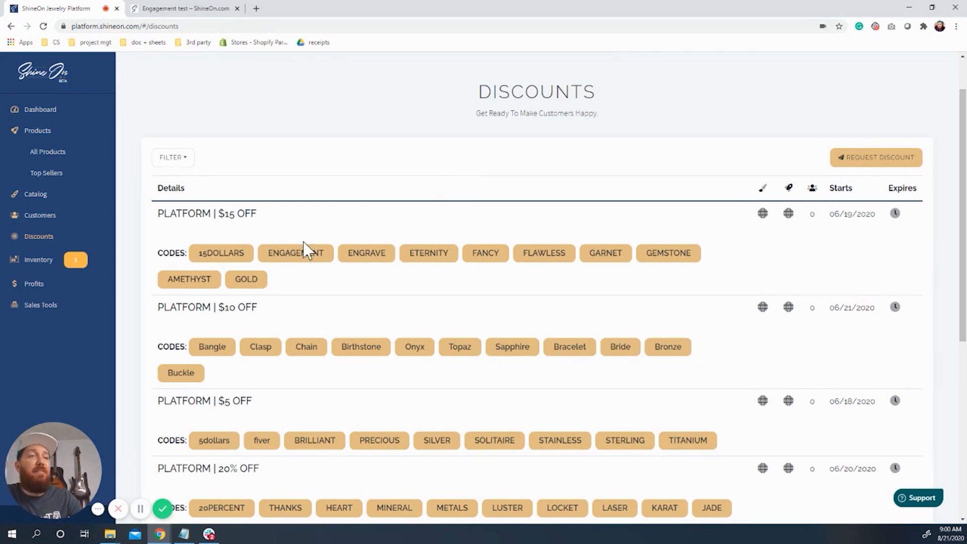
mouse_move(302, 274)
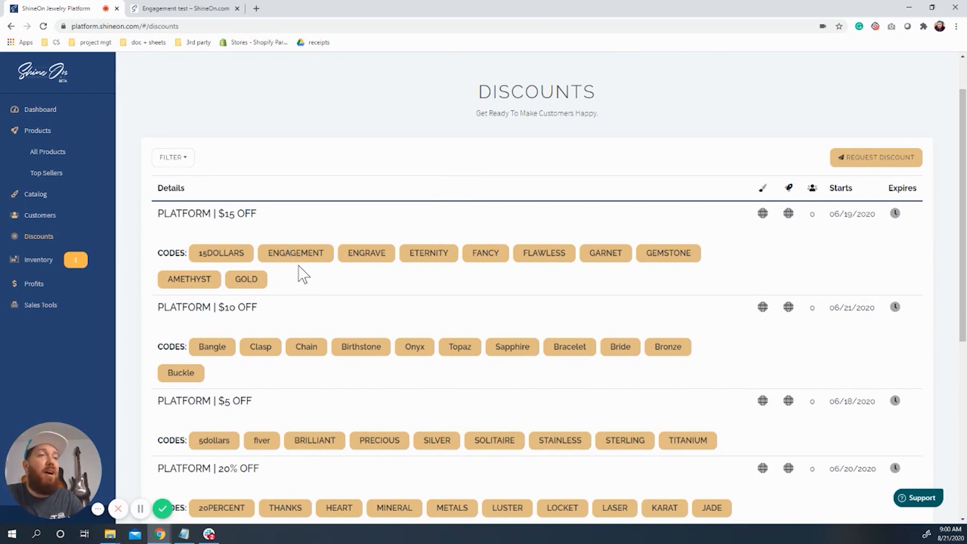
mouse_move(354, 295)
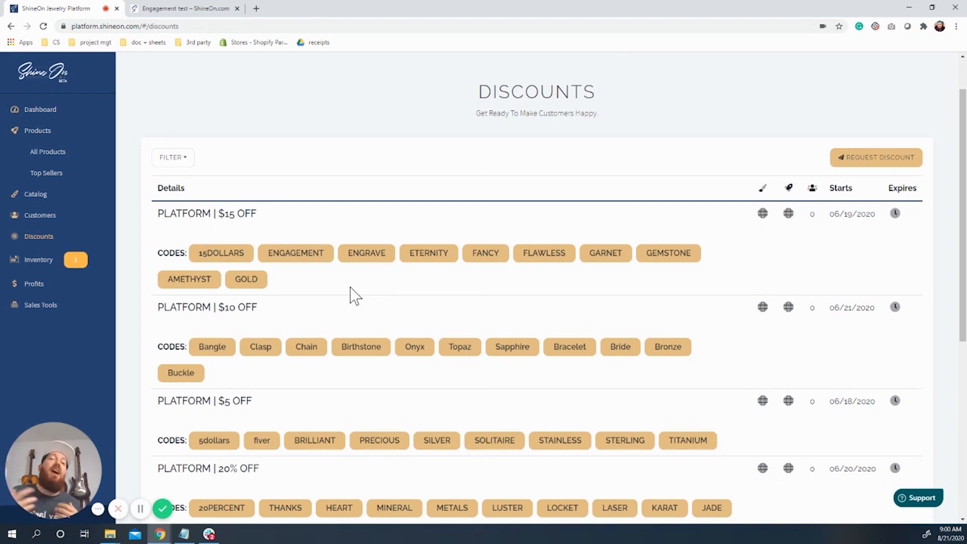
mouse_move(297, 265)
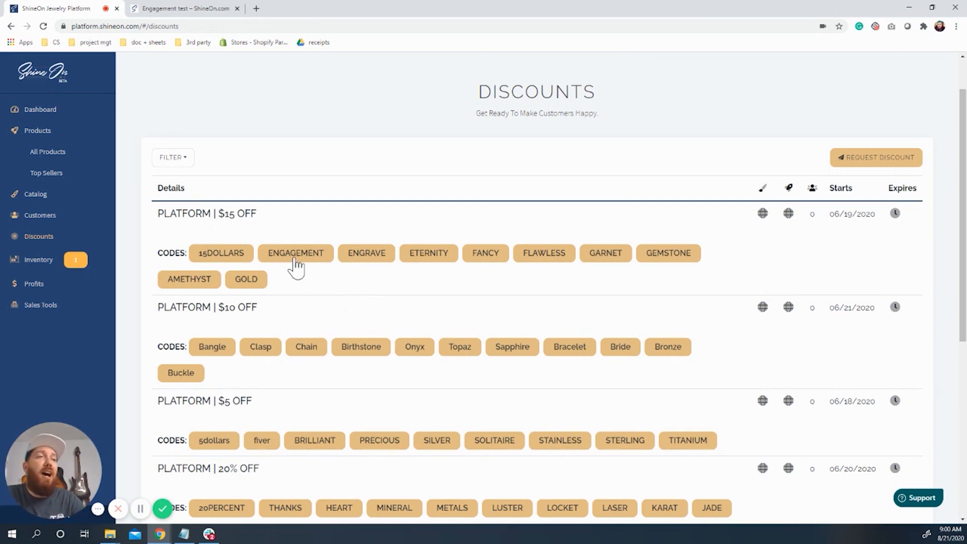
Step: View the live Engagement test product page priced $39.95 against a struck-out $59.95
click(185, 8)
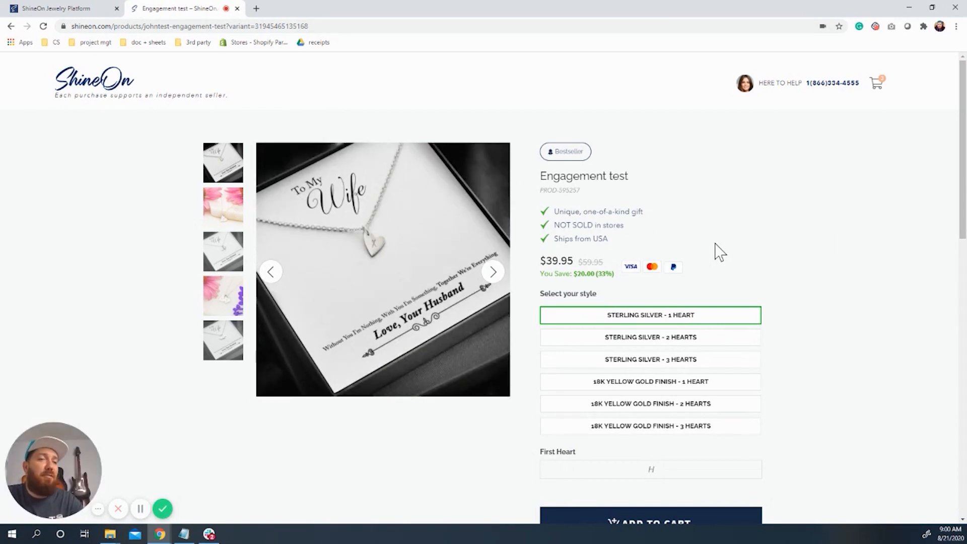
mouse_move(613, 243)
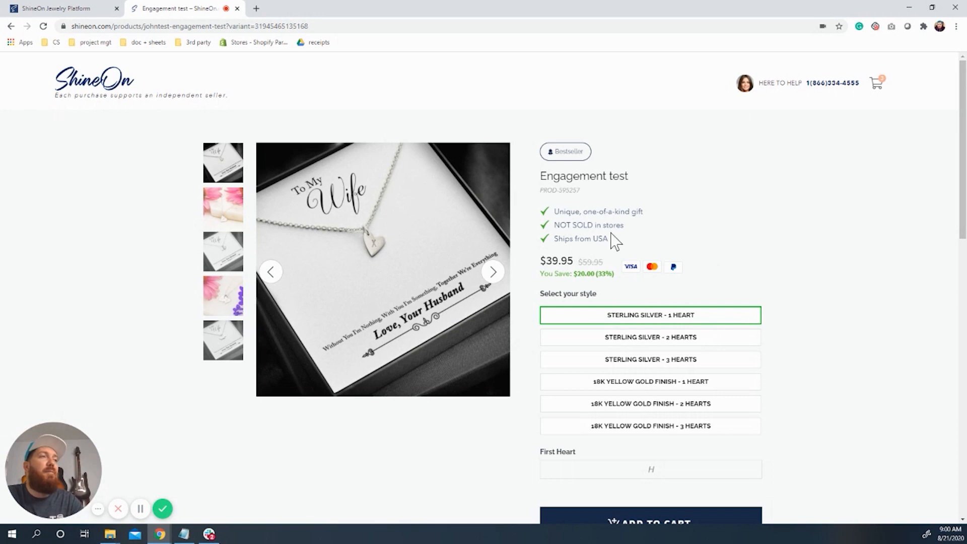
mouse_move(564, 265)
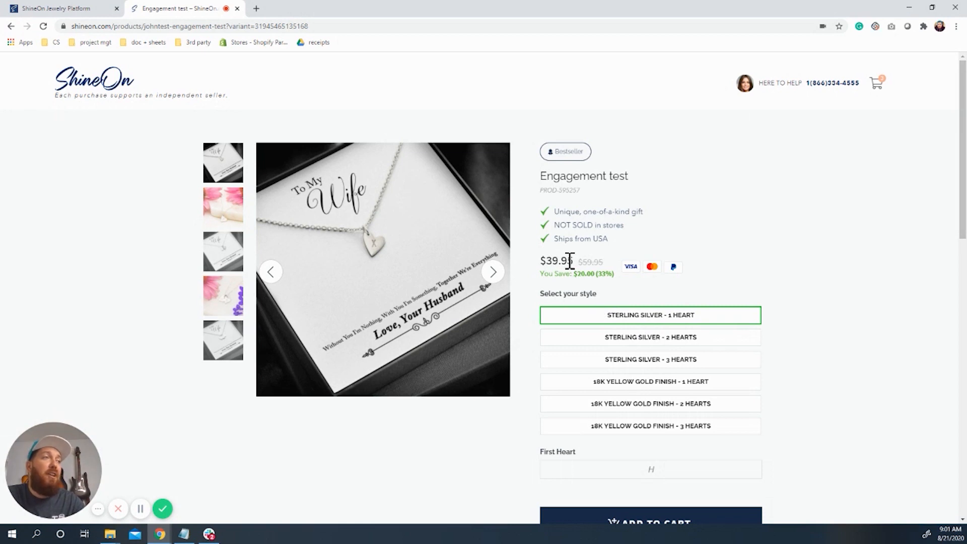
double_click(591, 261)
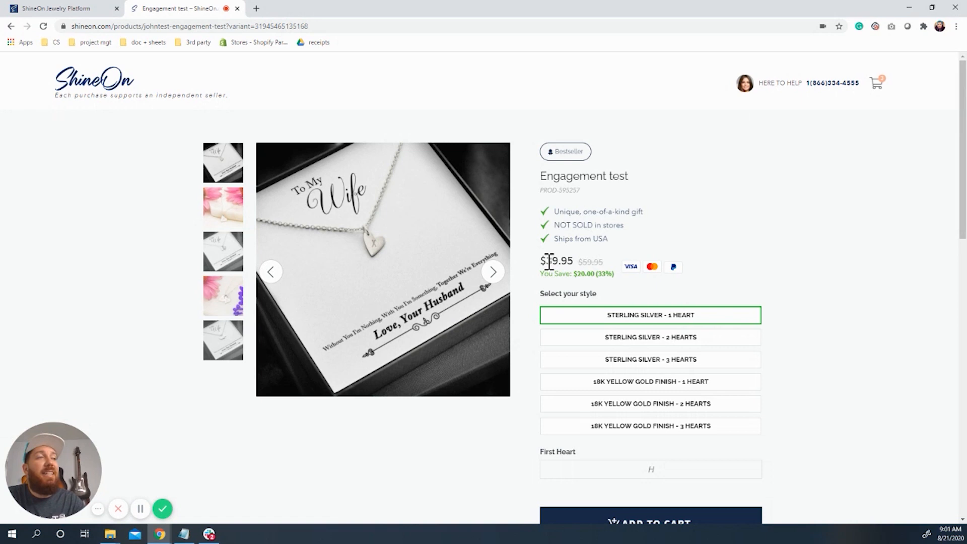
double_click(558, 261)
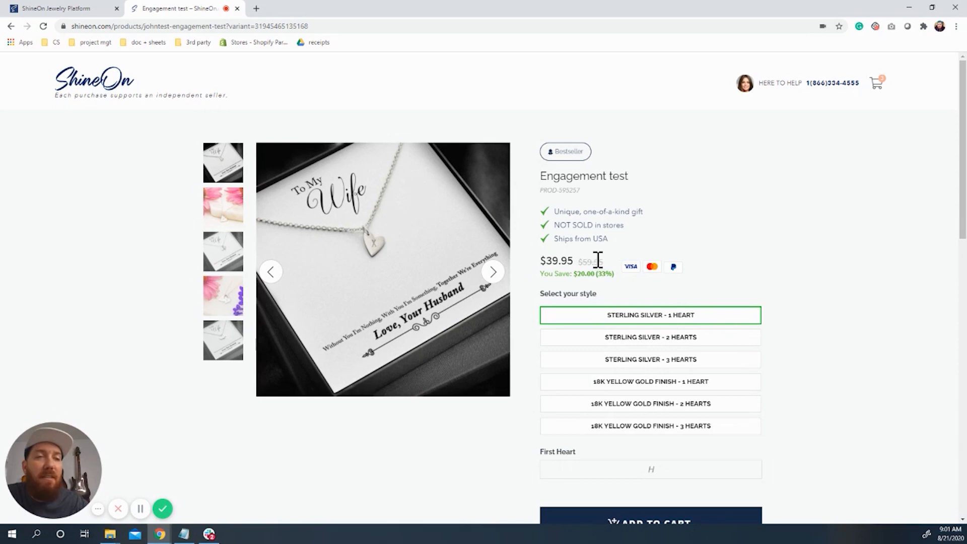
click(59, 8)
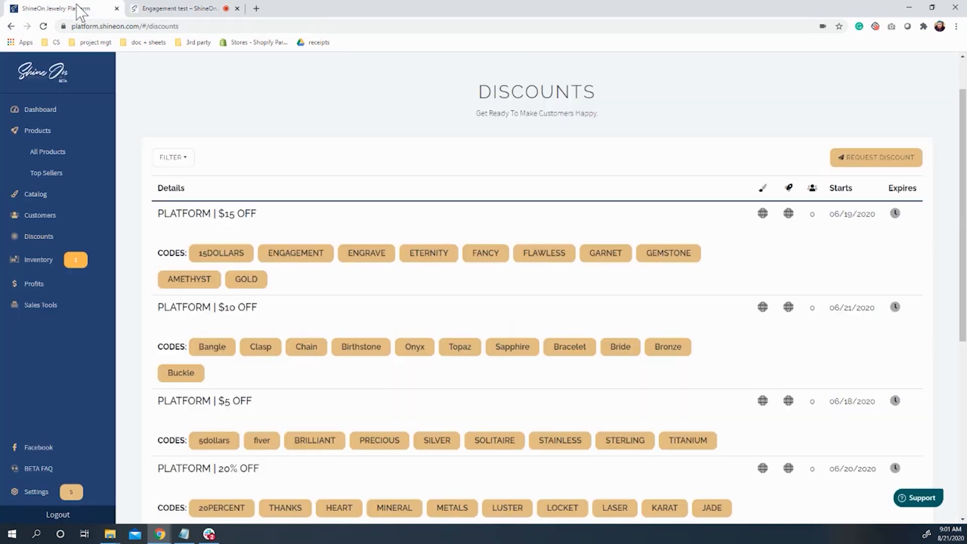
click(48, 151)
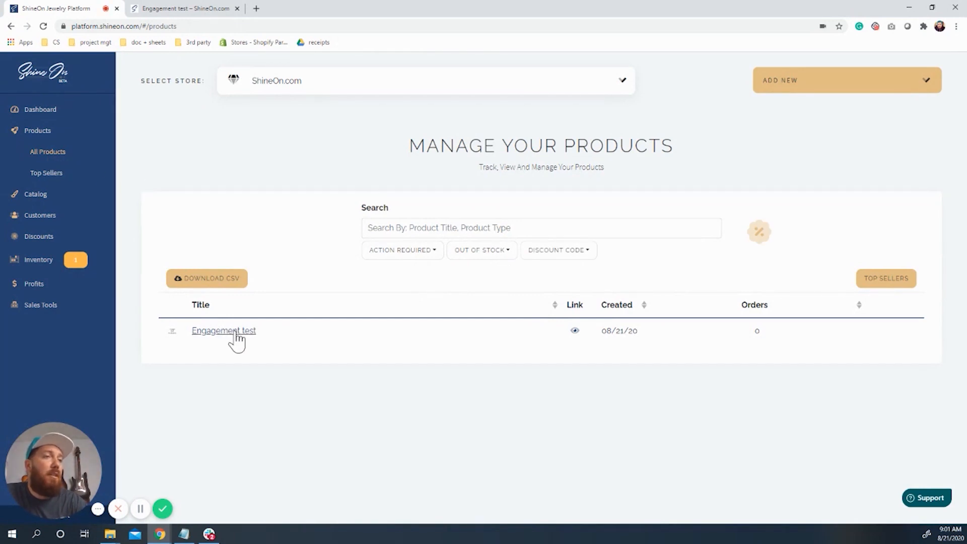
click(224, 330)
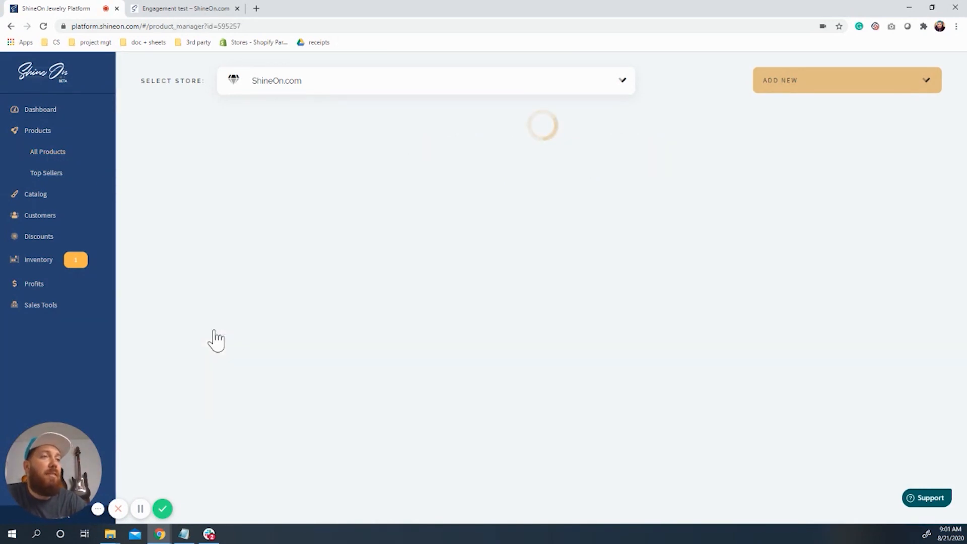
mouse_move(376, 344)
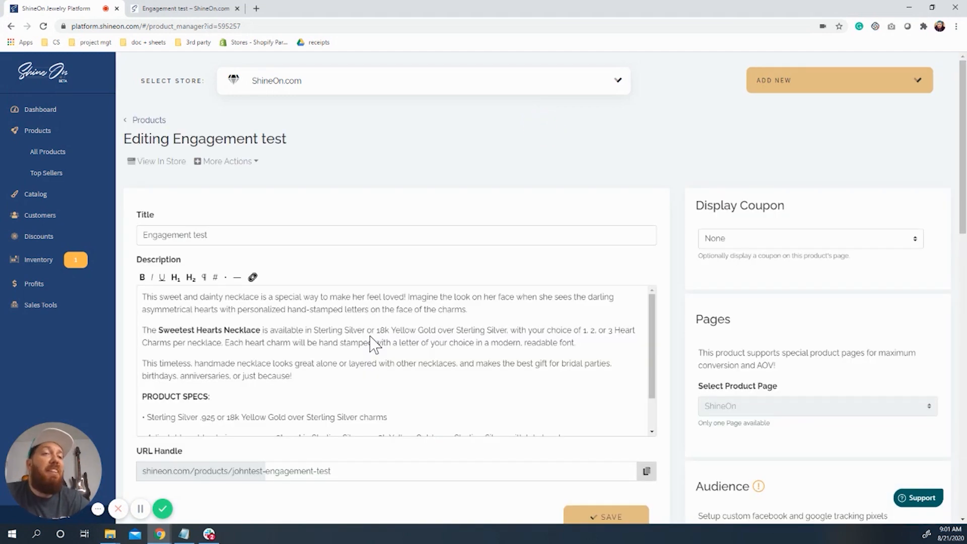
scroll(down, 3)
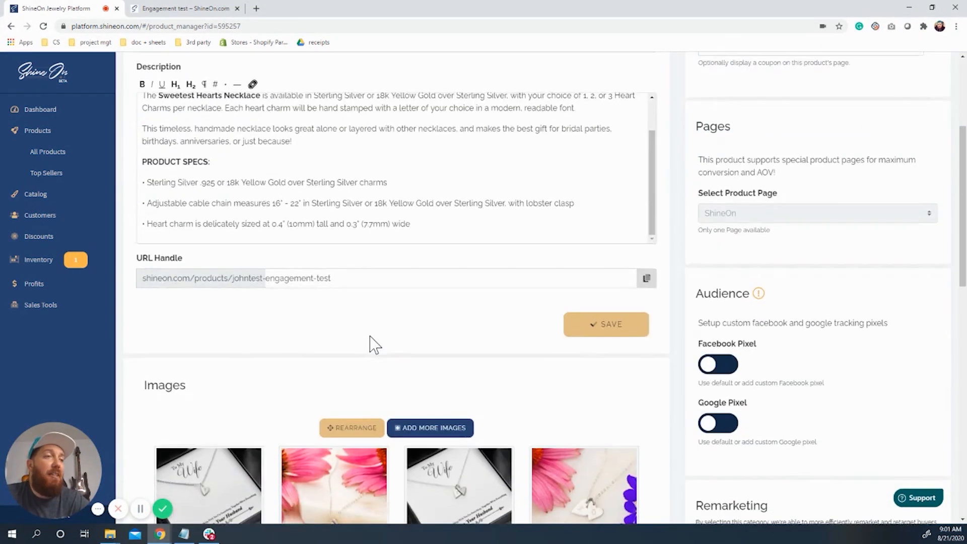
scroll(down, 3)
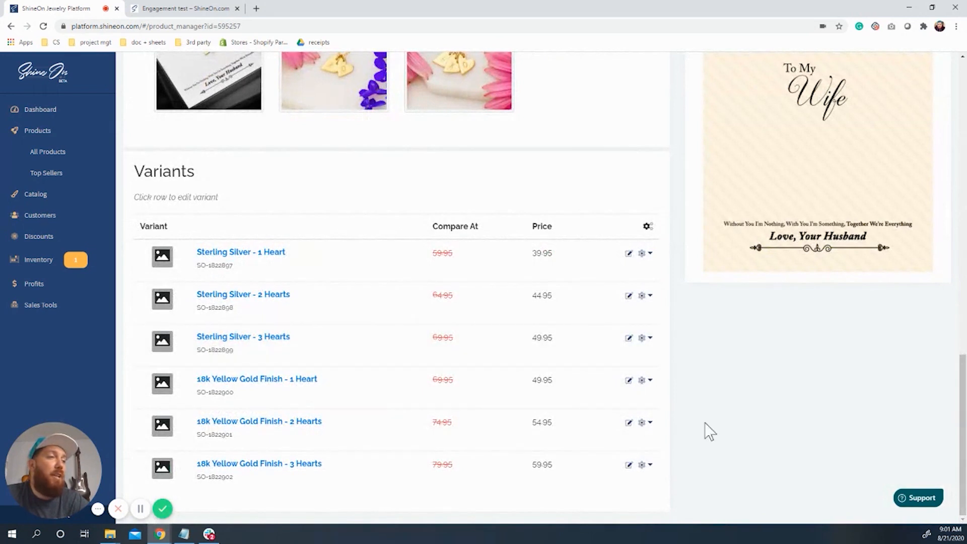
mouse_move(636, 259)
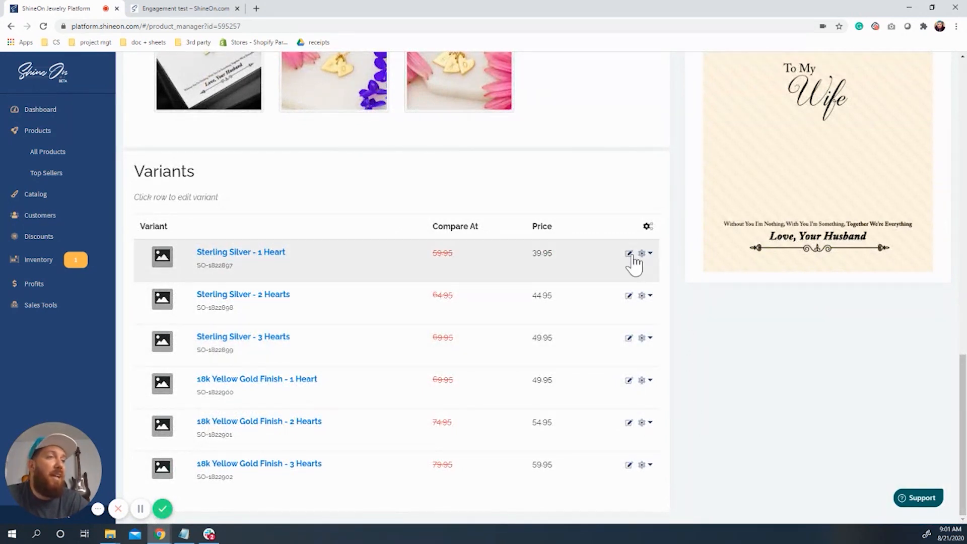
mouse_move(632, 265)
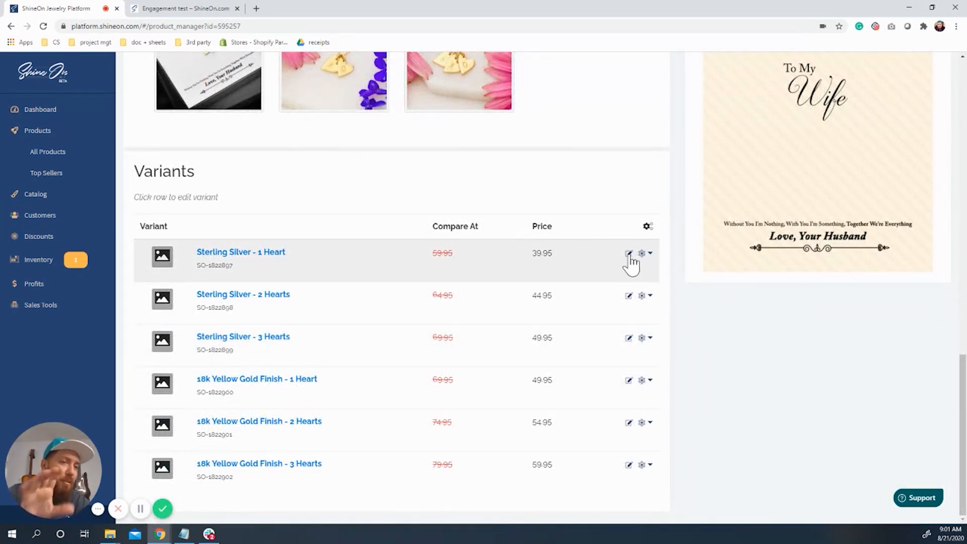
mouse_move(631, 260)
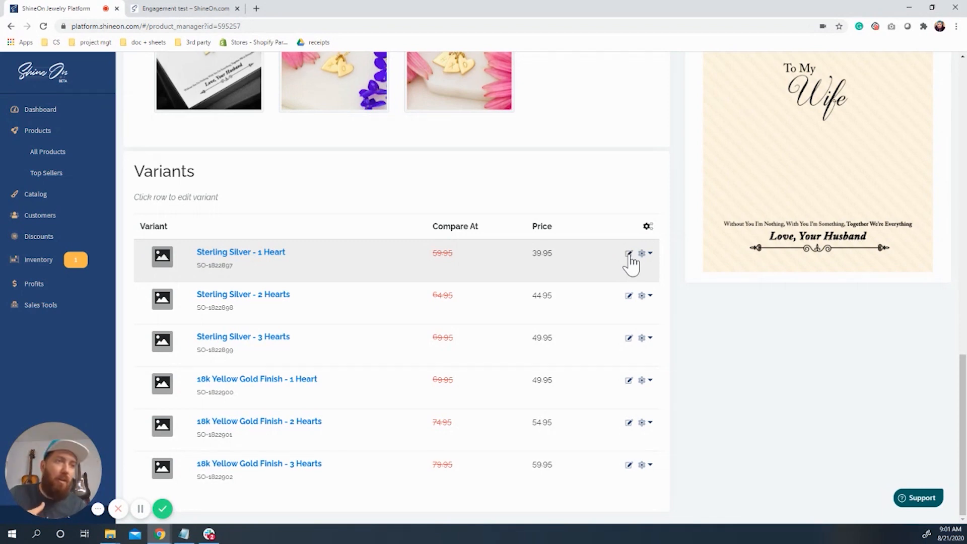
Step: Set the Sterling Silver - 1 Heart variant price to 54.95 and save it
click(628, 253)
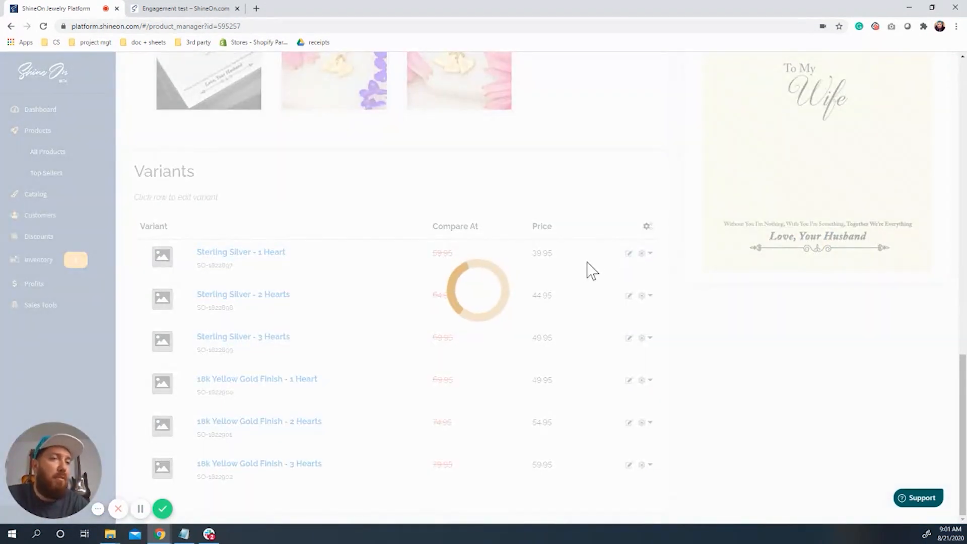
mouse_move(551, 271)
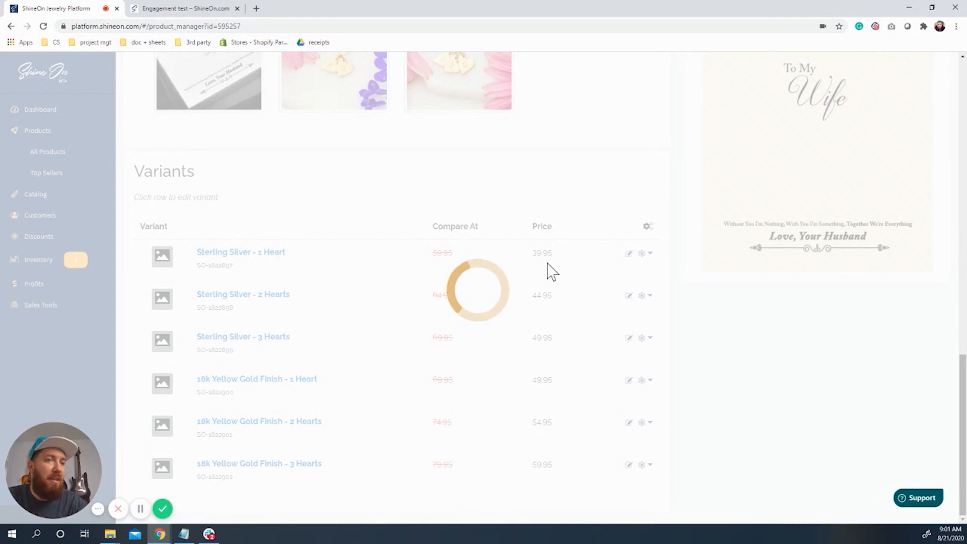
click(241, 252)
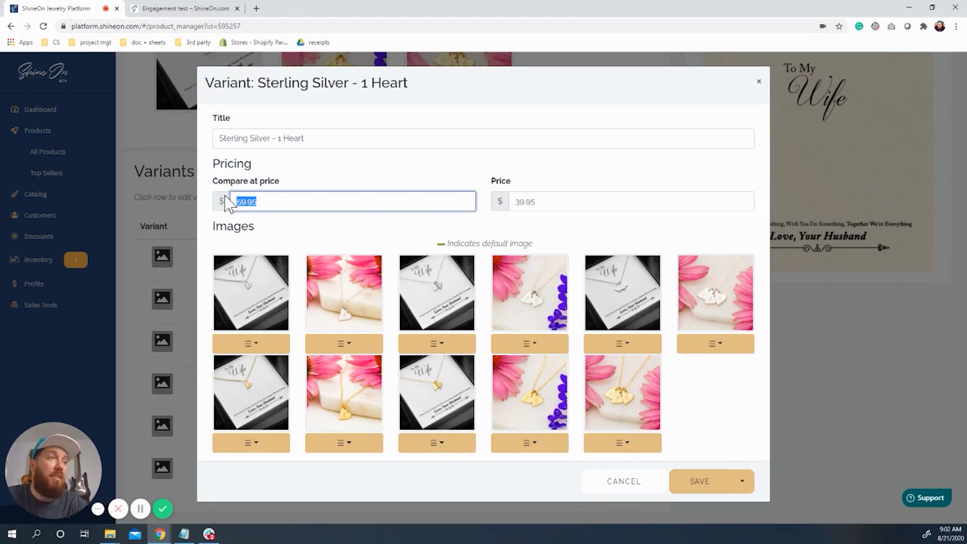
click(537, 202)
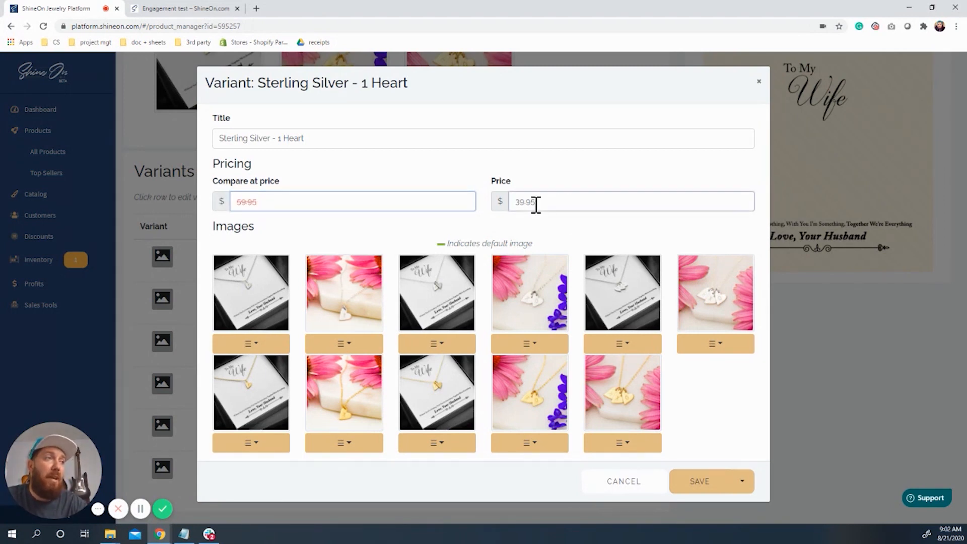
text(54.9)
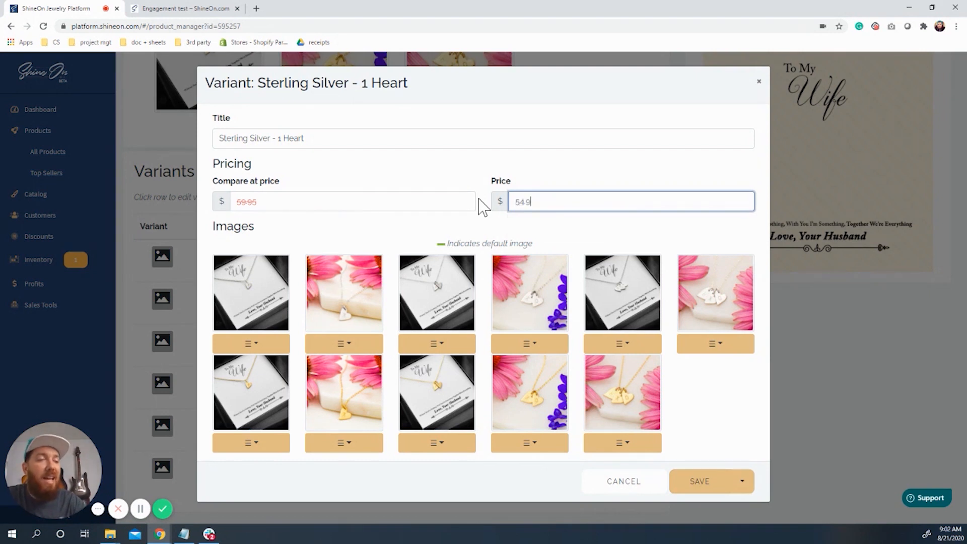
text(5)
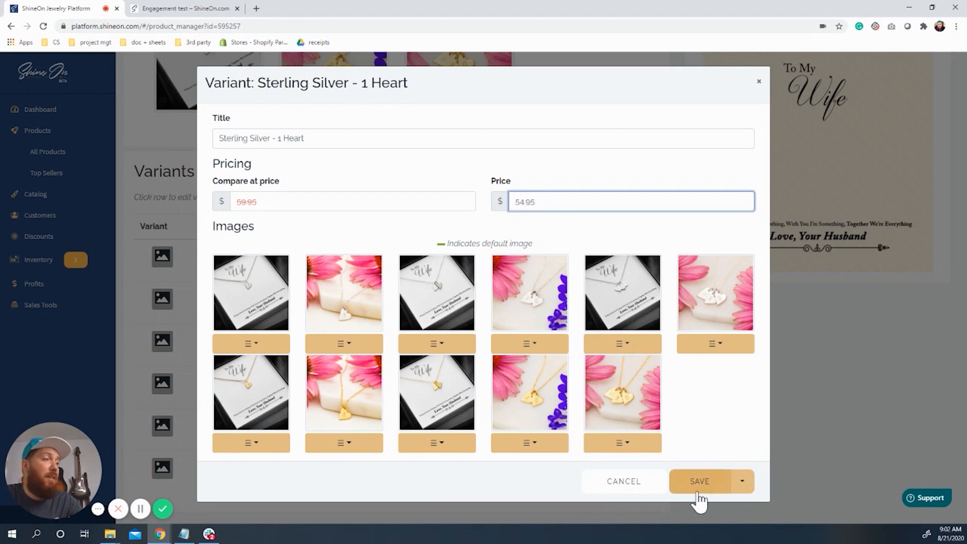
click(699, 481)
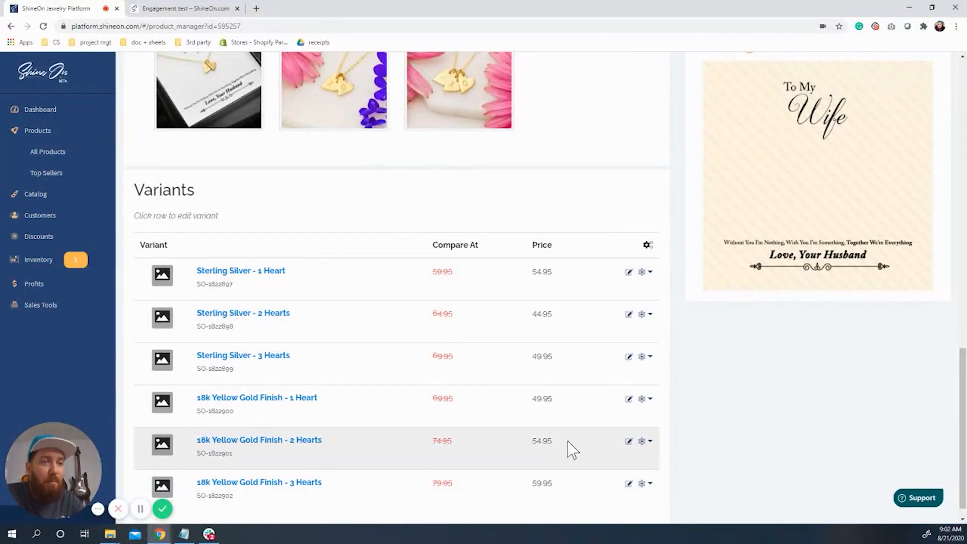
scroll(up, 3)
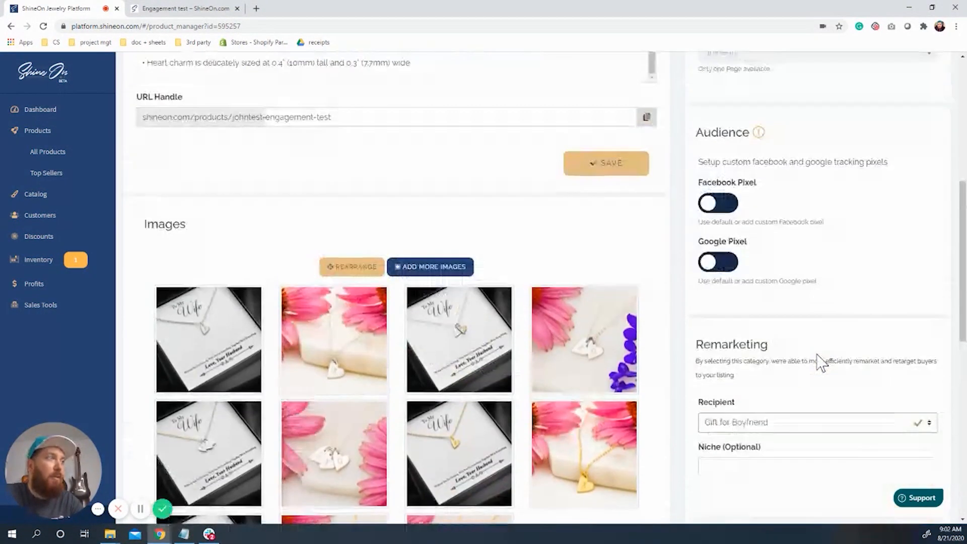
scroll(up, 3)
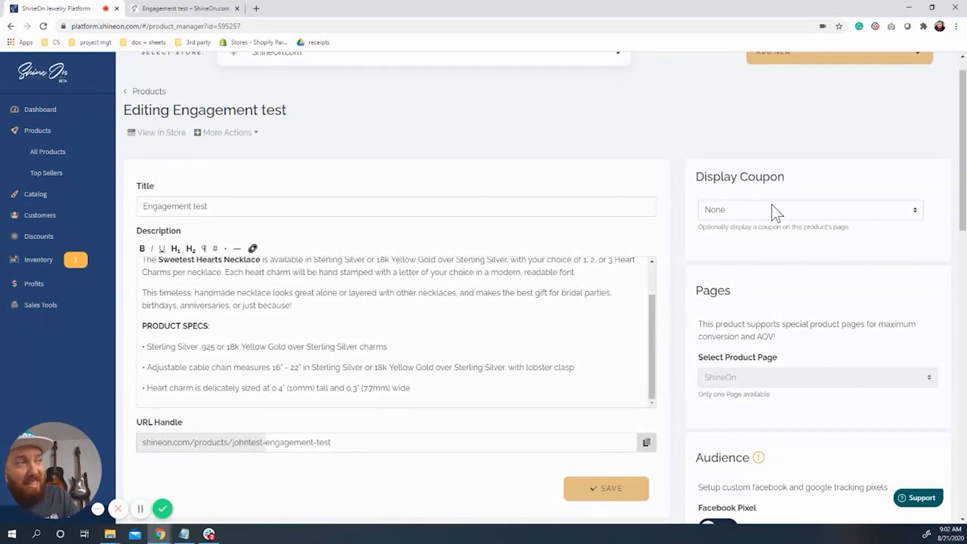
mouse_move(792, 183)
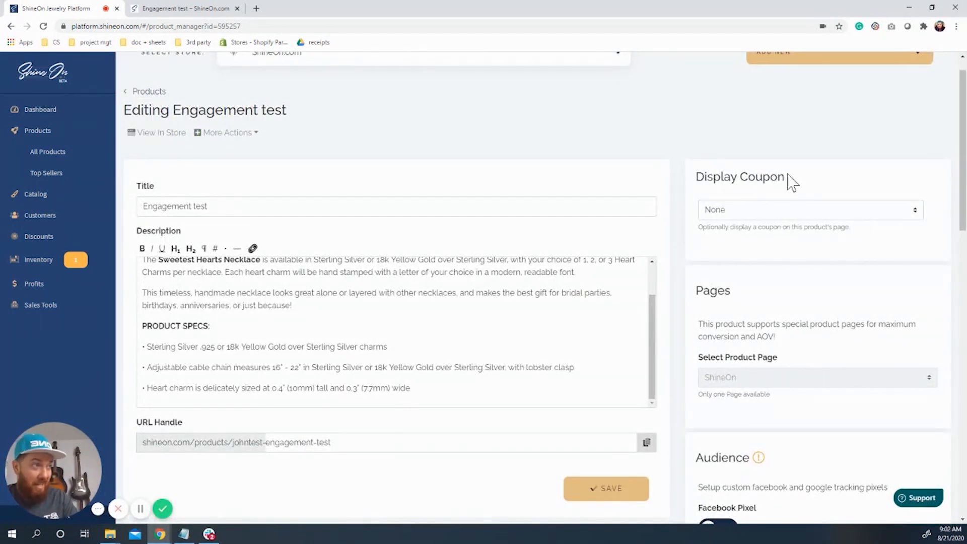
mouse_move(830, 225)
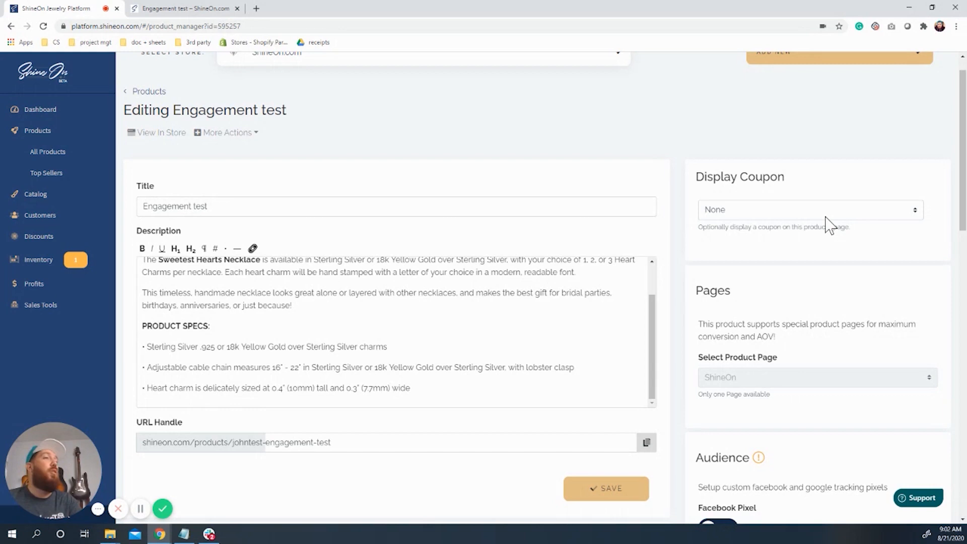
Step: Set Display Coupon to 'PLATFORM | $15 OFF with code: ENGAGEMENT' and save
click(809, 210)
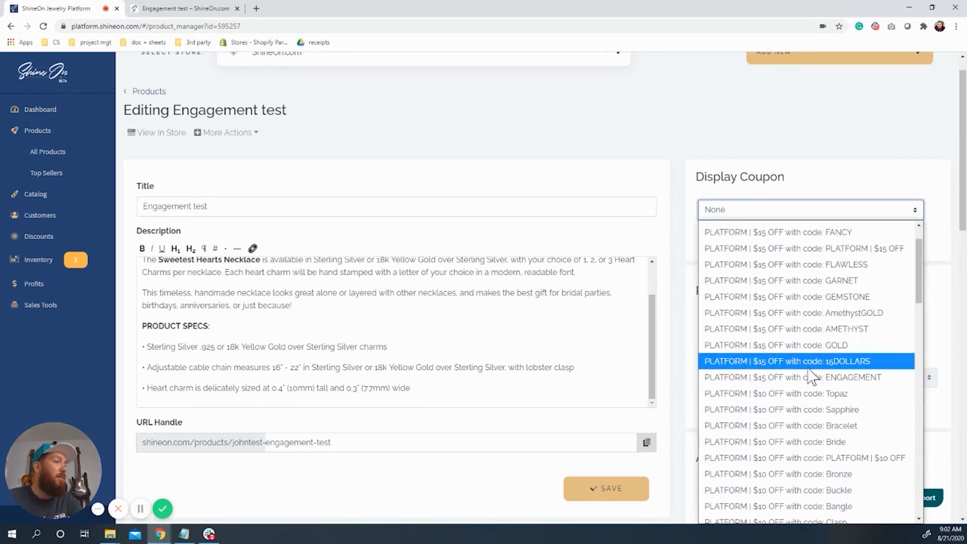
click(792, 377)
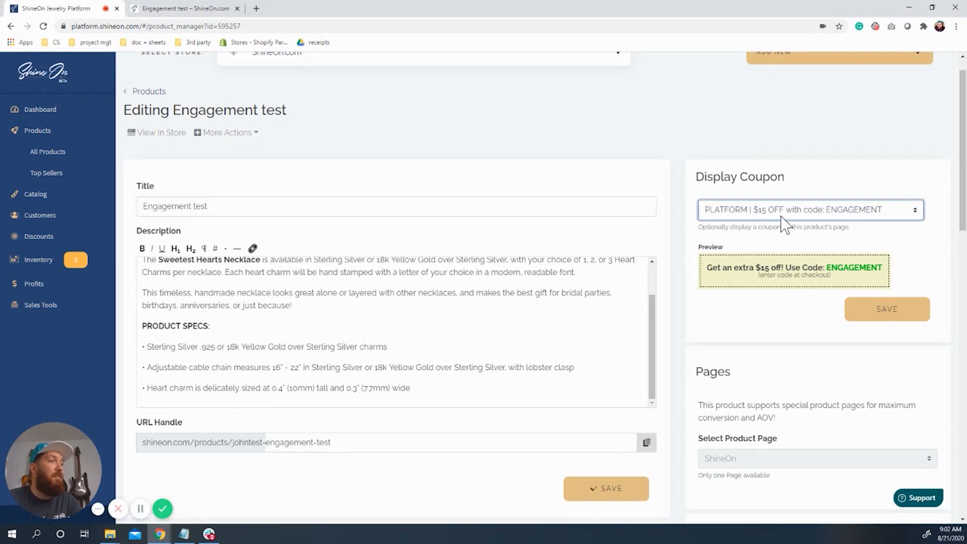
mouse_move(762, 313)
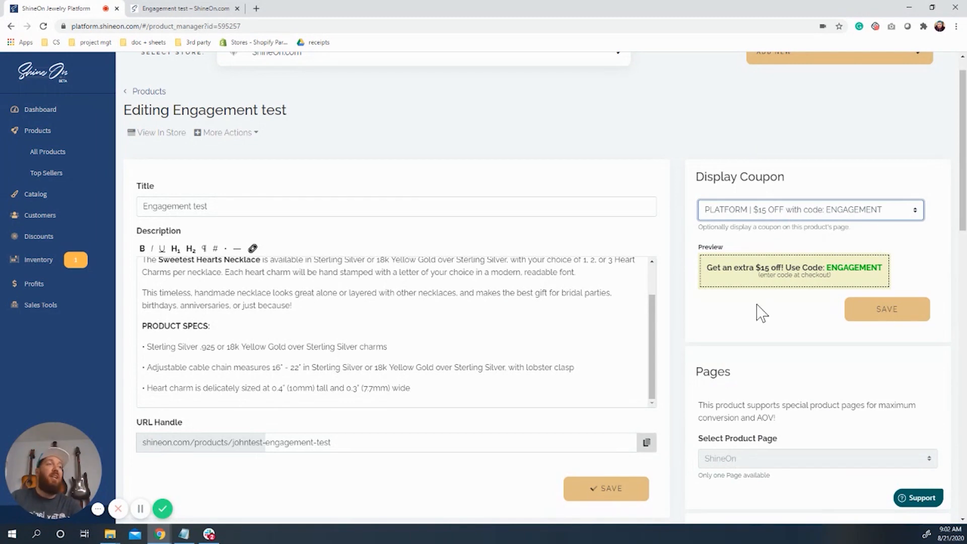
mouse_move(782, 294)
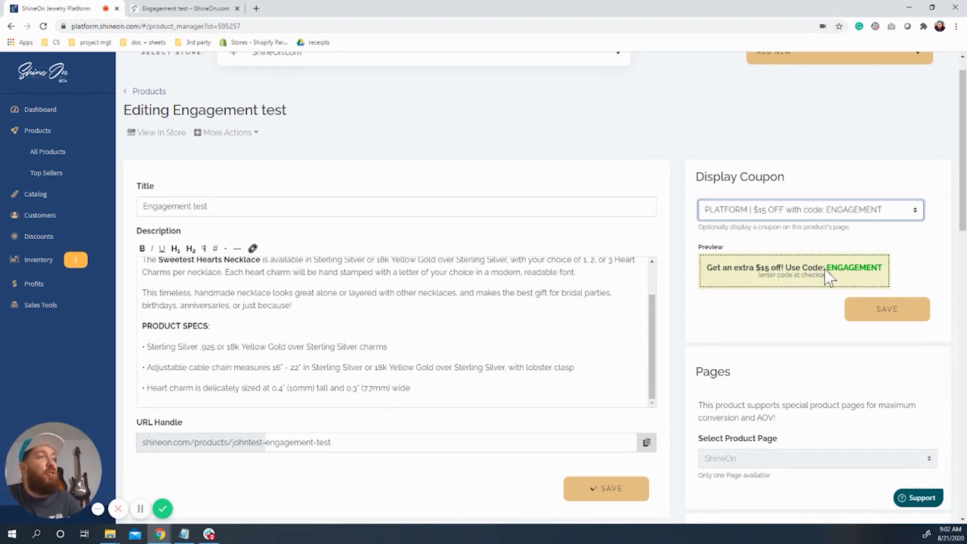
mouse_move(814, 290)
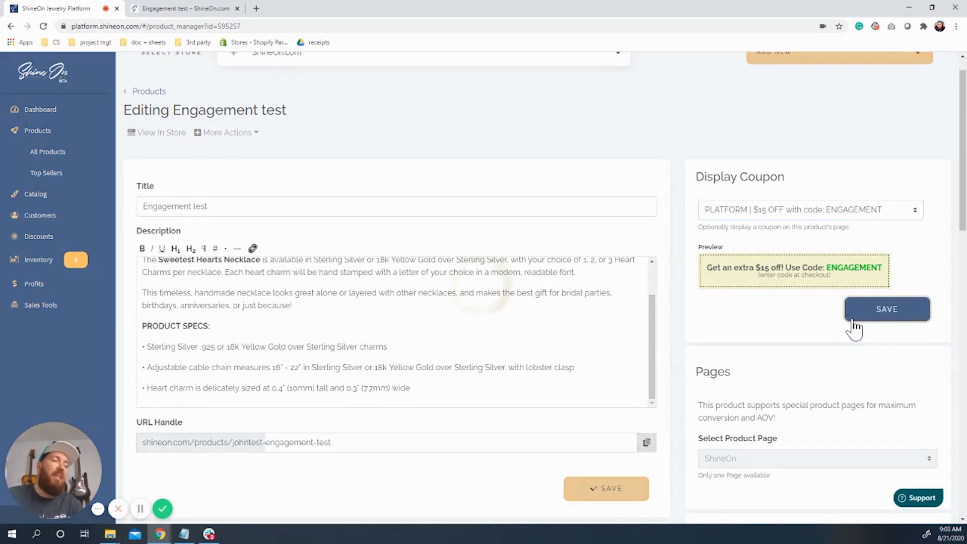
click(887, 310)
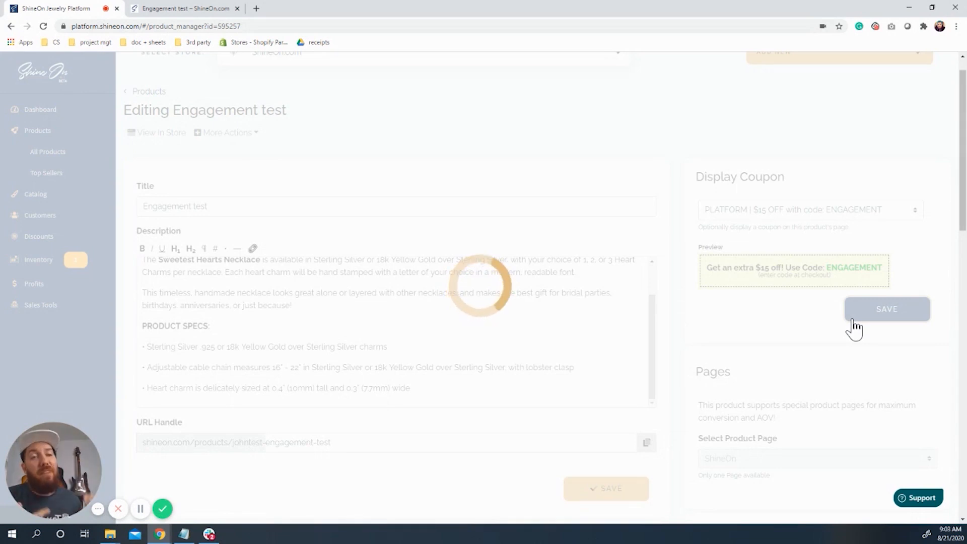
click(887, 310)
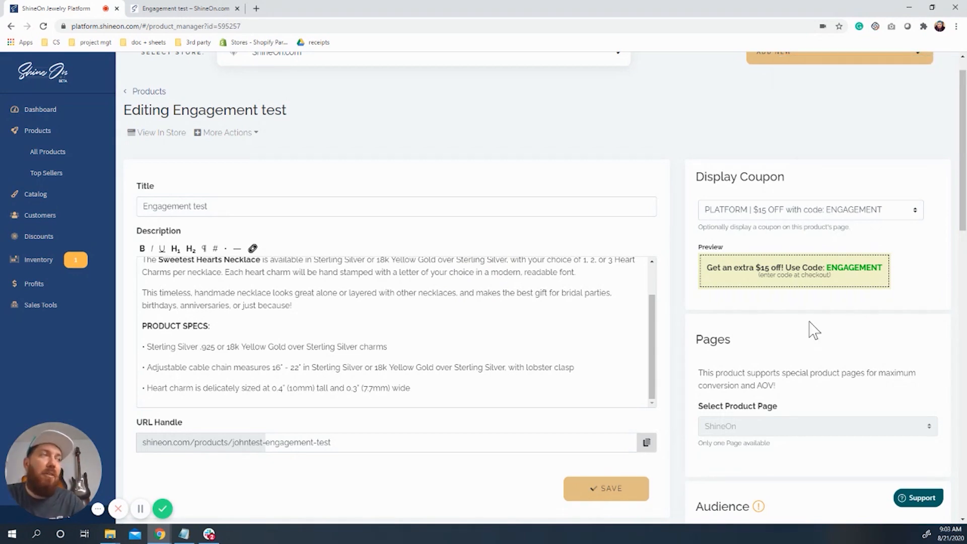
mouse_move(694, 389)
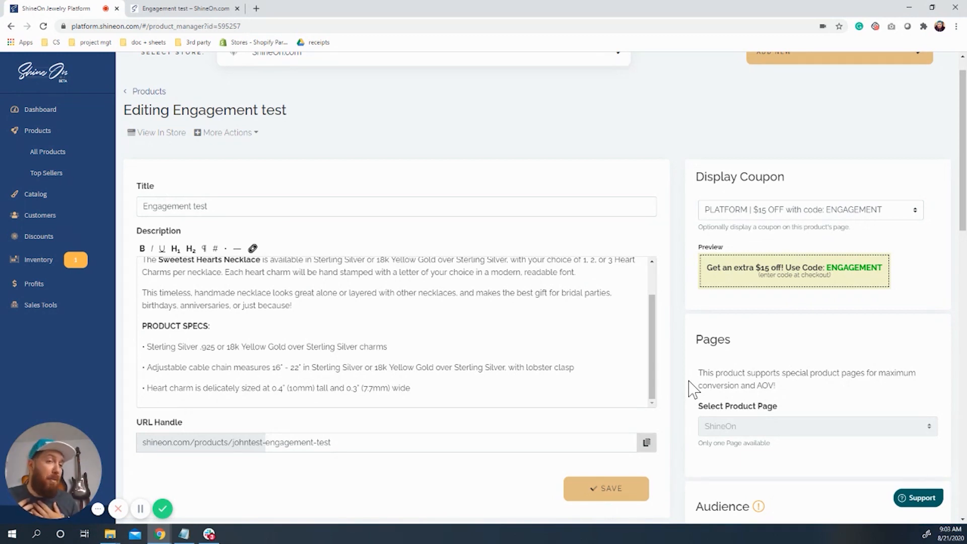
mouse_move(776, 425)
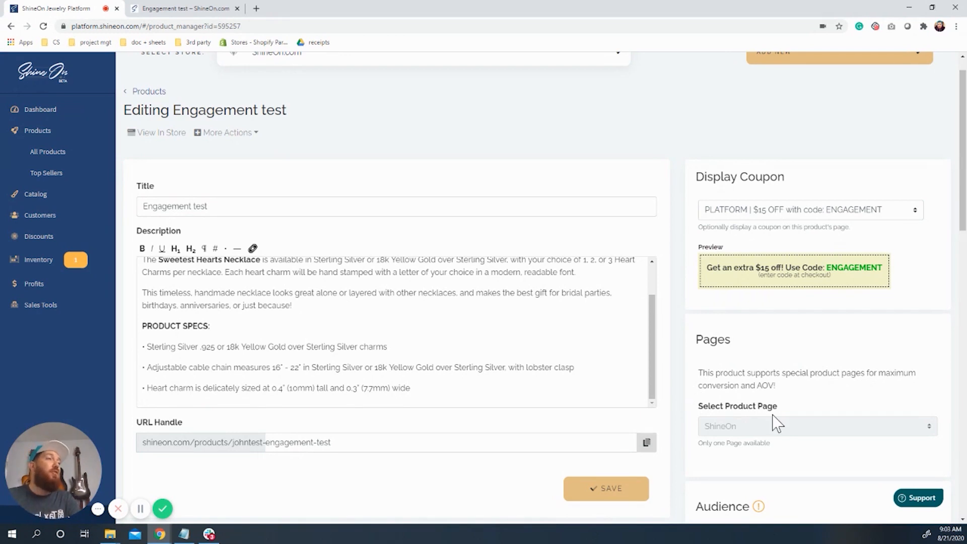
mouse_move(268, 49)
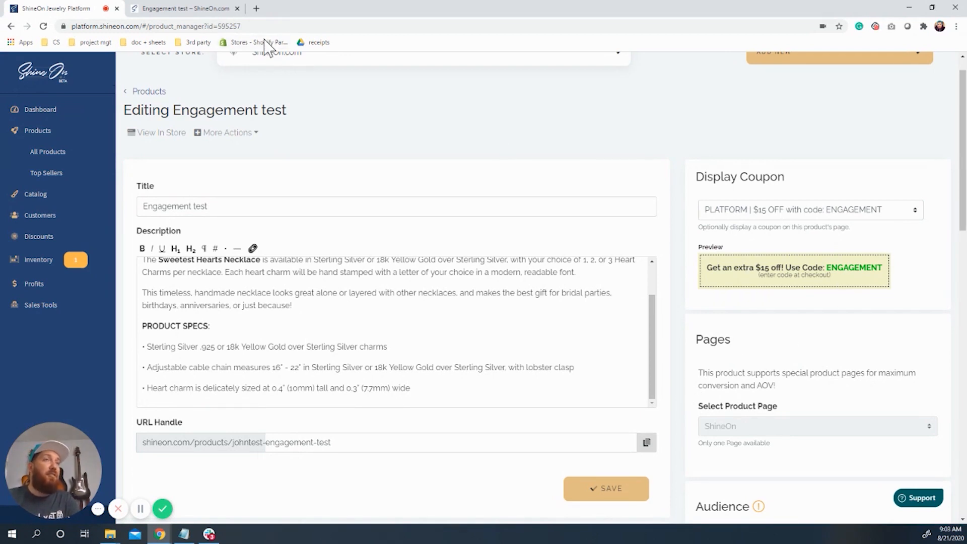
mouse_move(173, 139)
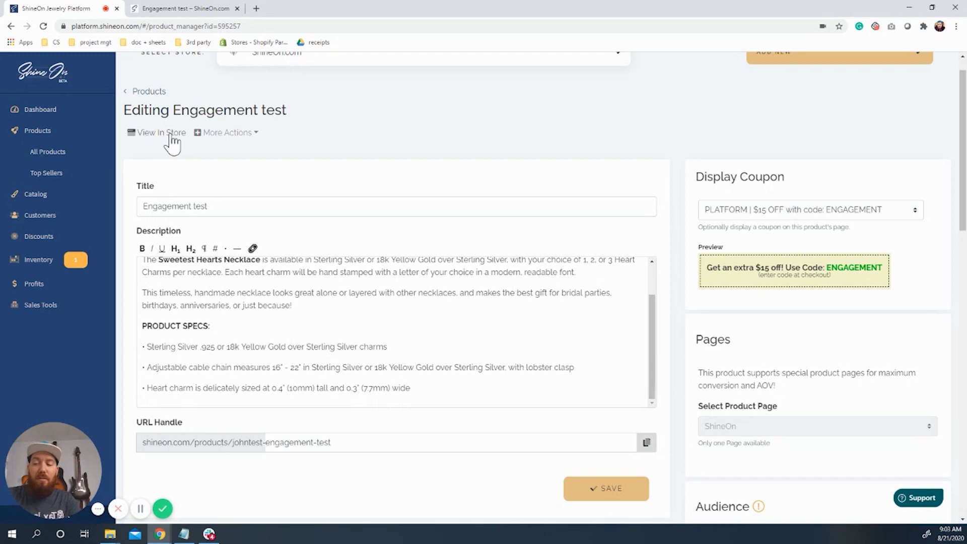
click(160, 133)
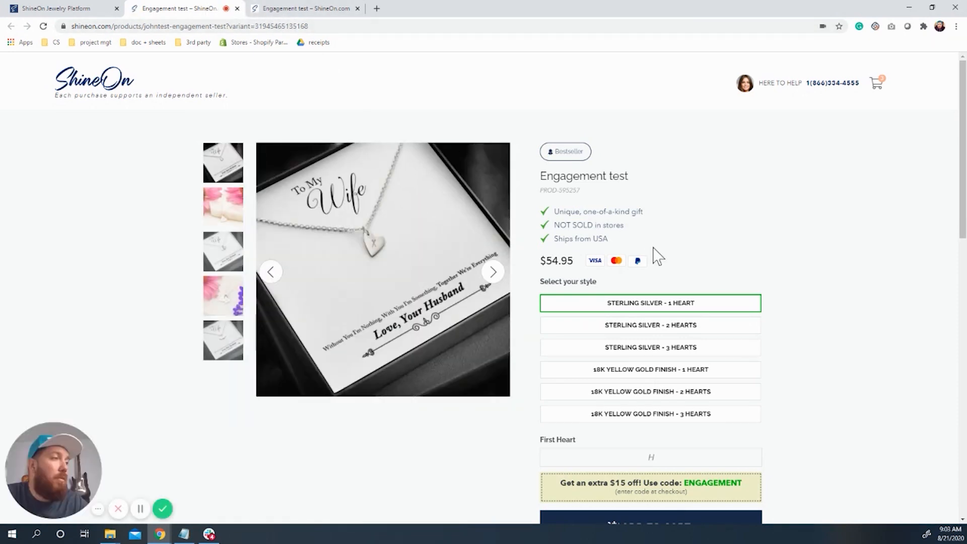
scroll(down, 3)
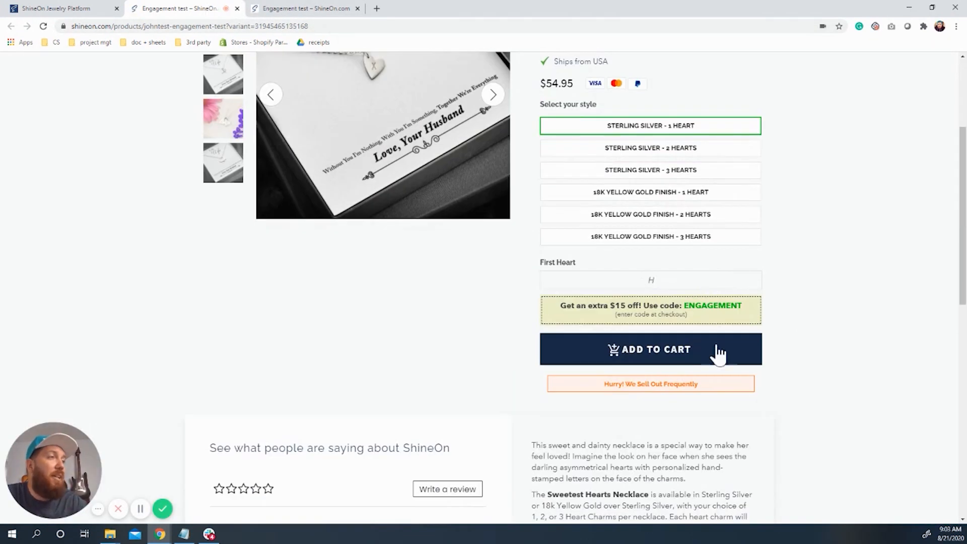
mouse_move(648, 331)
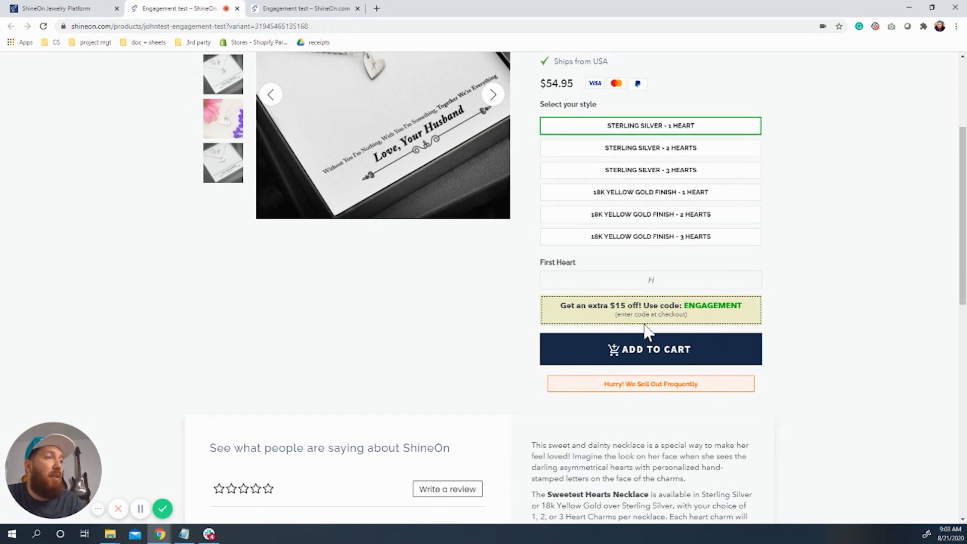
mouse_move(616, 309)
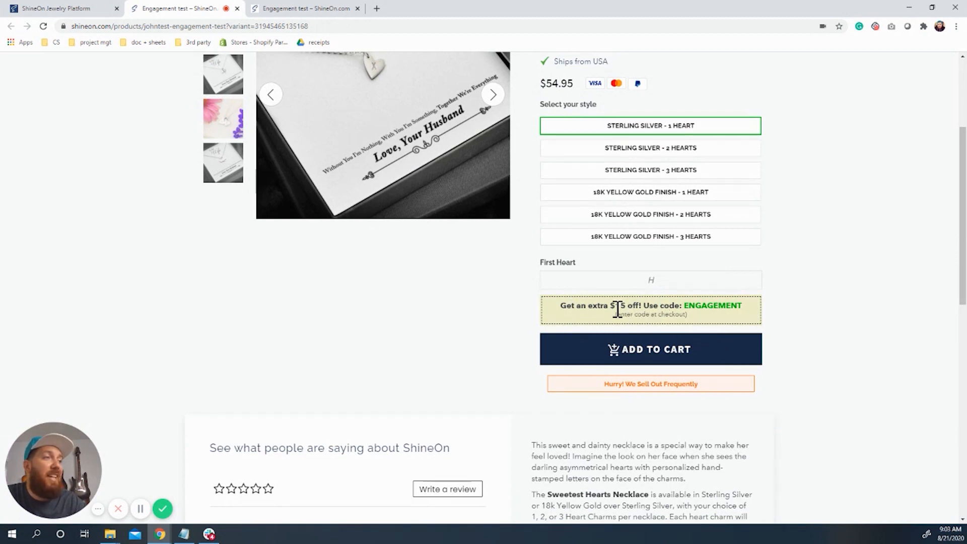
mouse_move(758, 329)
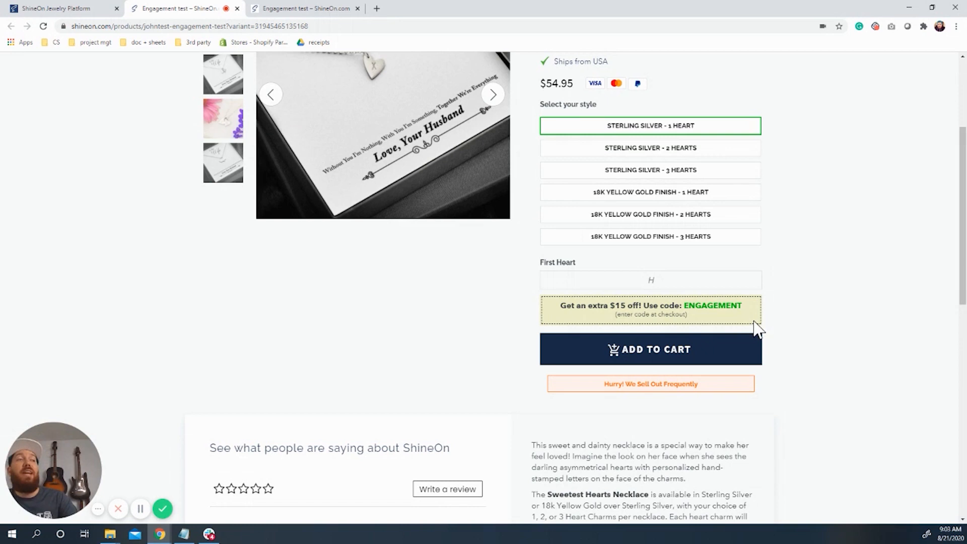
mouse_move(750, 327)
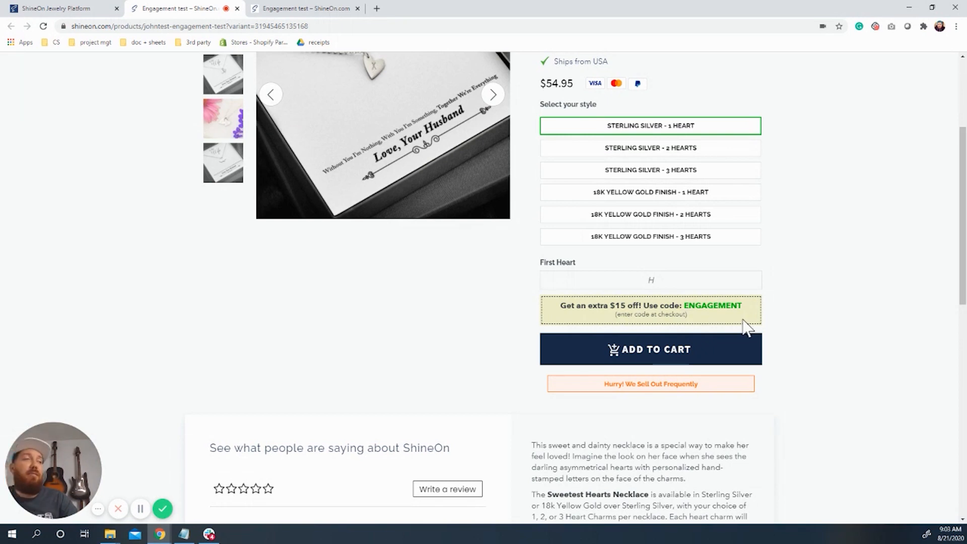
mouse_move(756, 355)
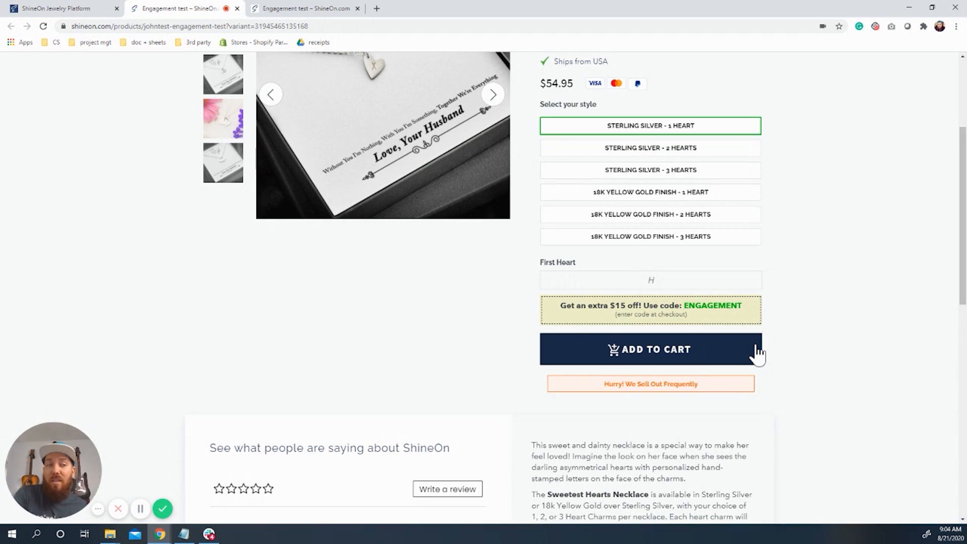
mouse_move(767, 300)
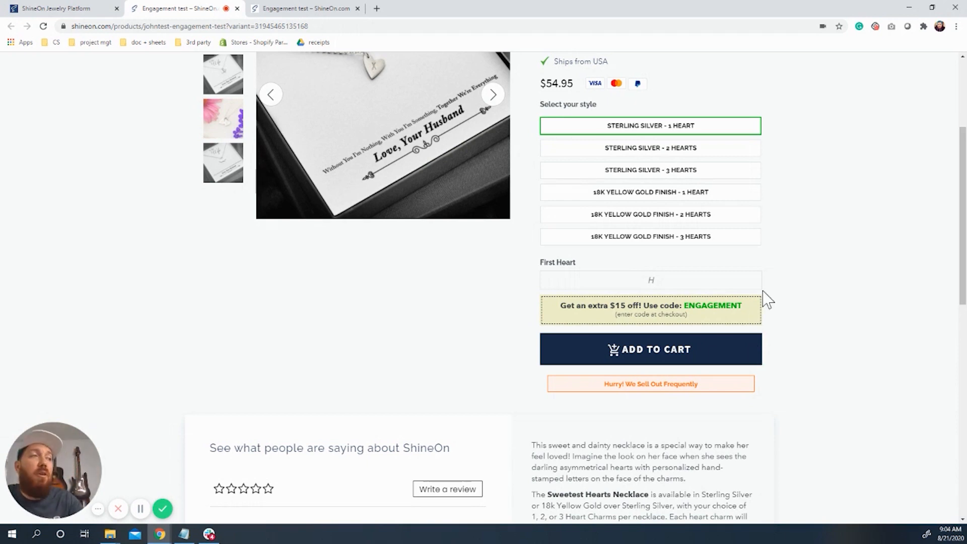
mouse_move(773, 323)
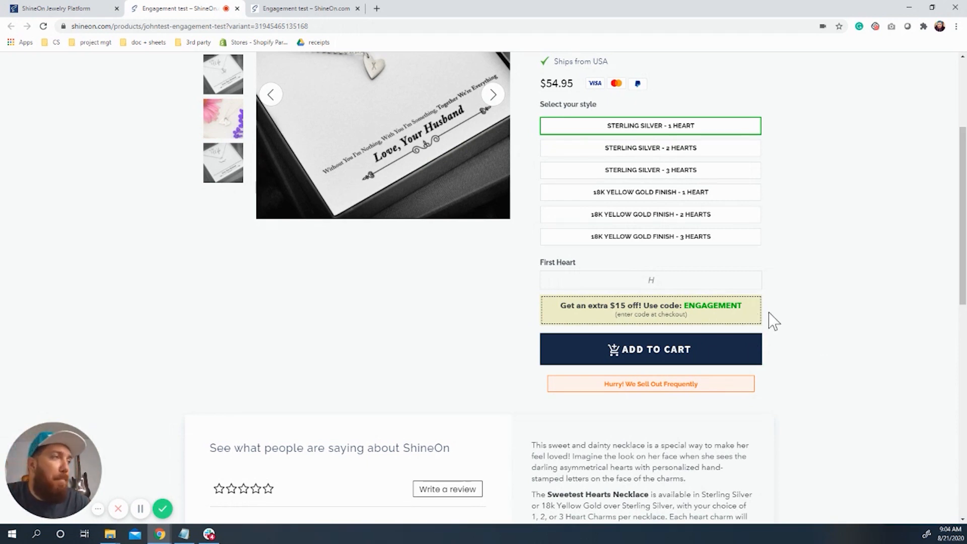
scroll(up, 3)
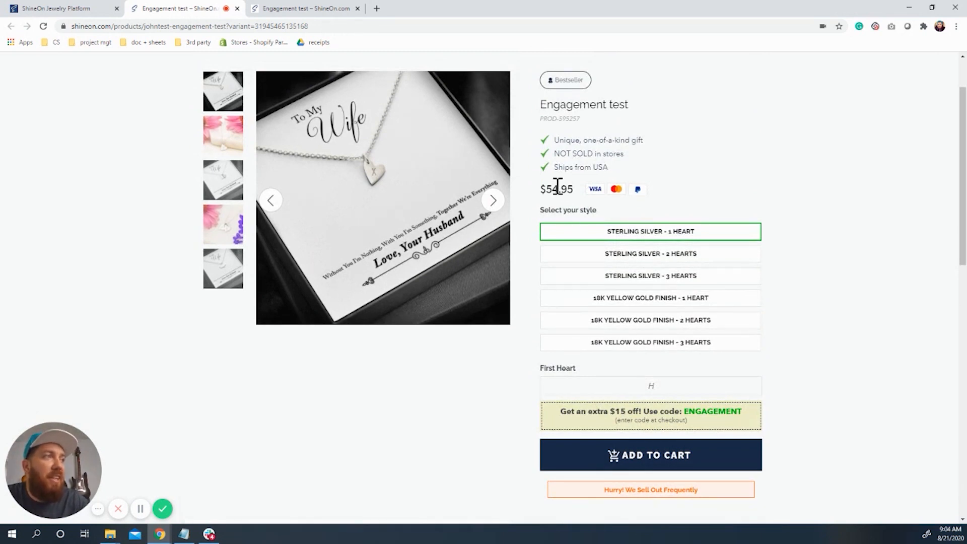
double_click(558, 188)
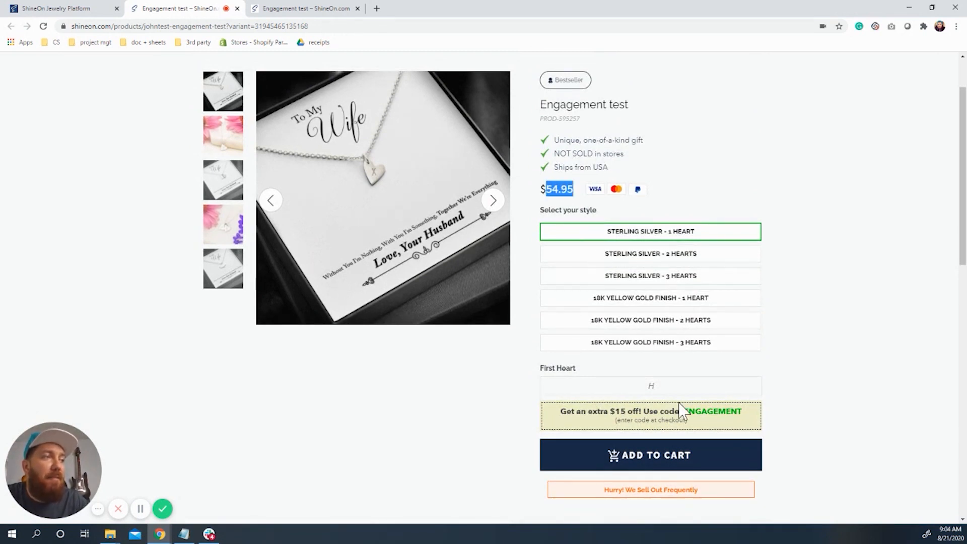
mouse_move(723, 430)
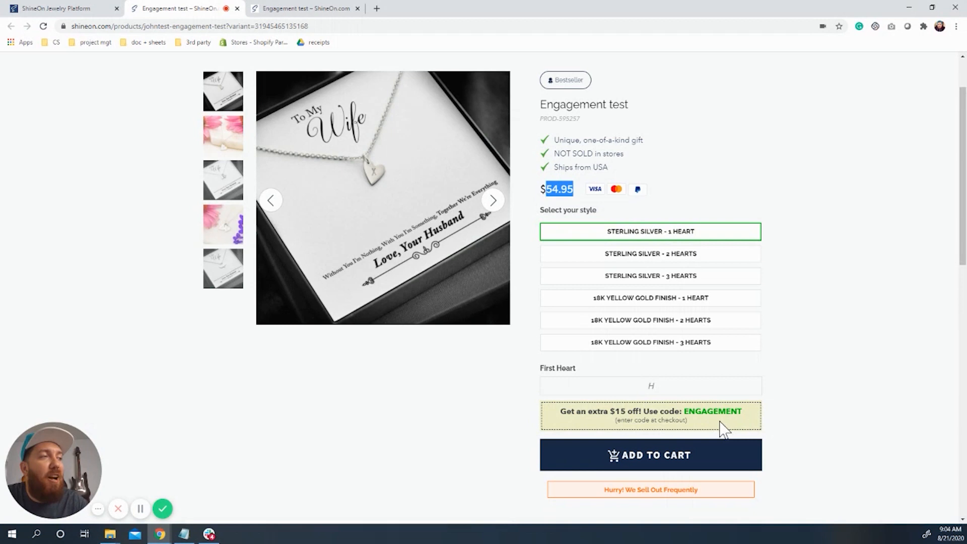
mouse_move(653, 433)
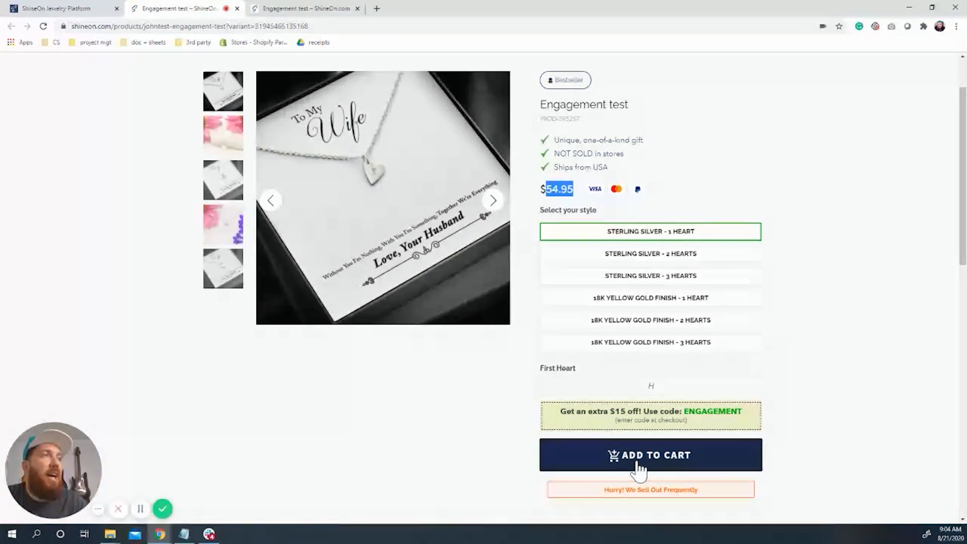
Step: Add the necklace to the cart, remove the Dad Necklace, and proceed to checkout
click(650, 455)
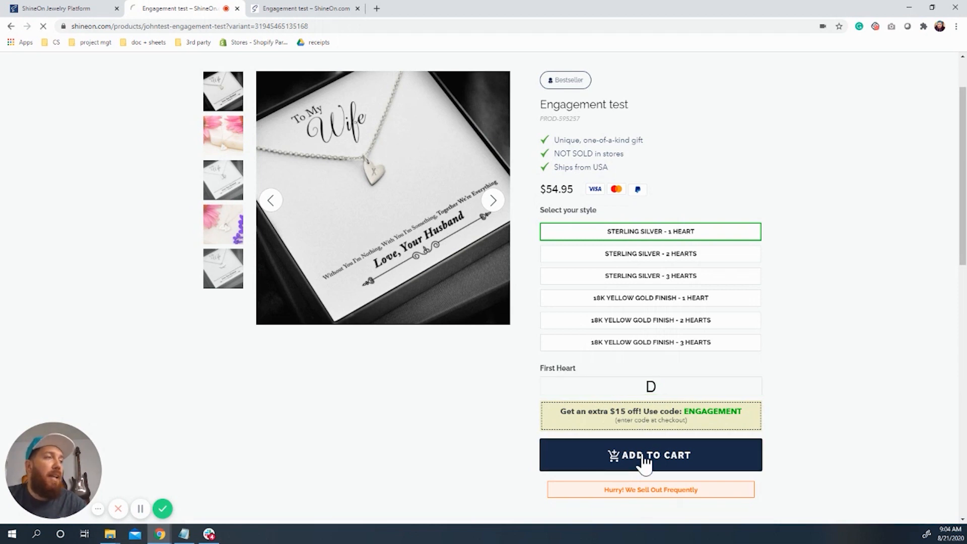
click(650, 456)
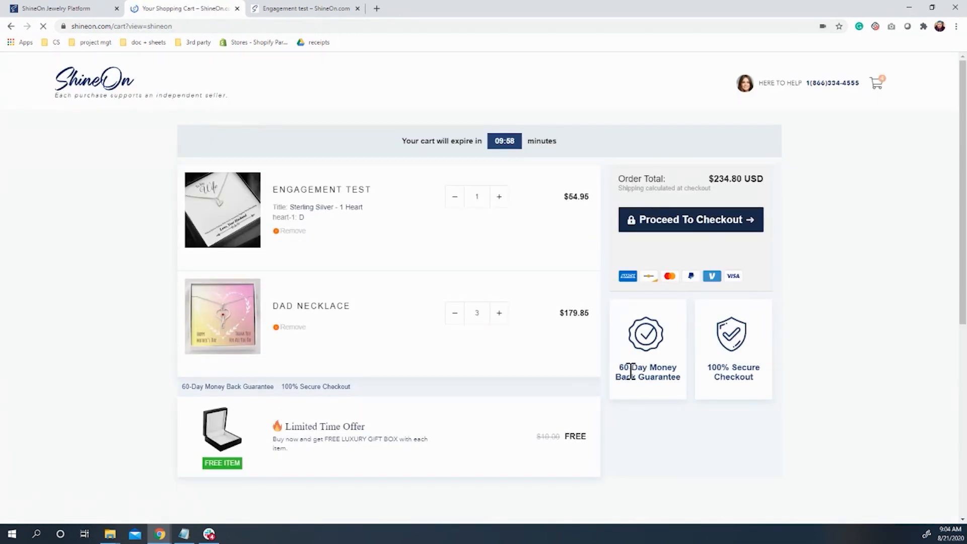
click(292, 326)
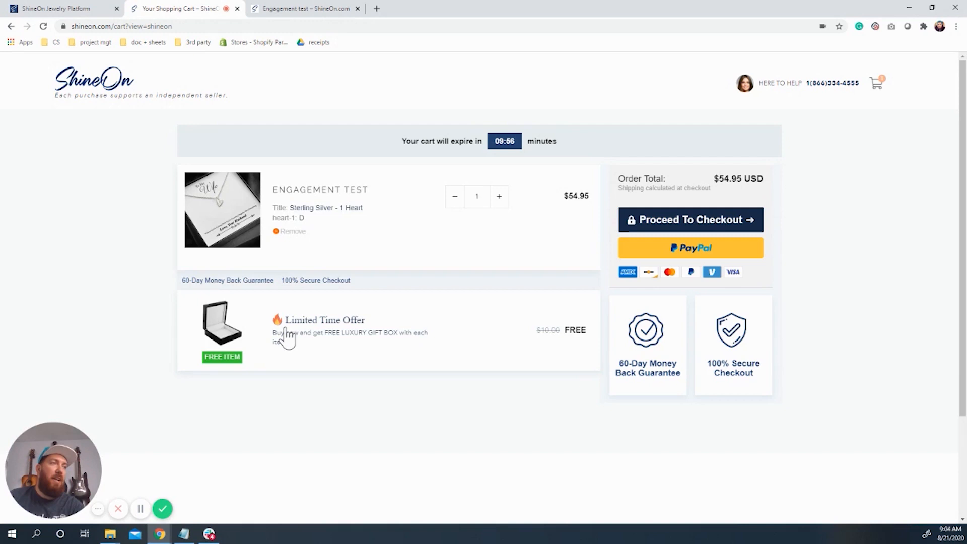
mouse_move(660, 225)
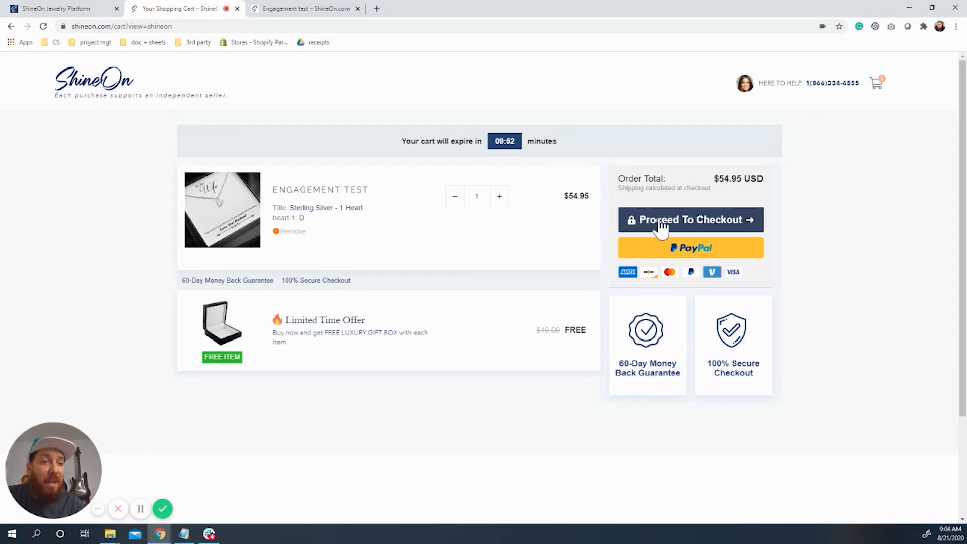
click(690, 219)
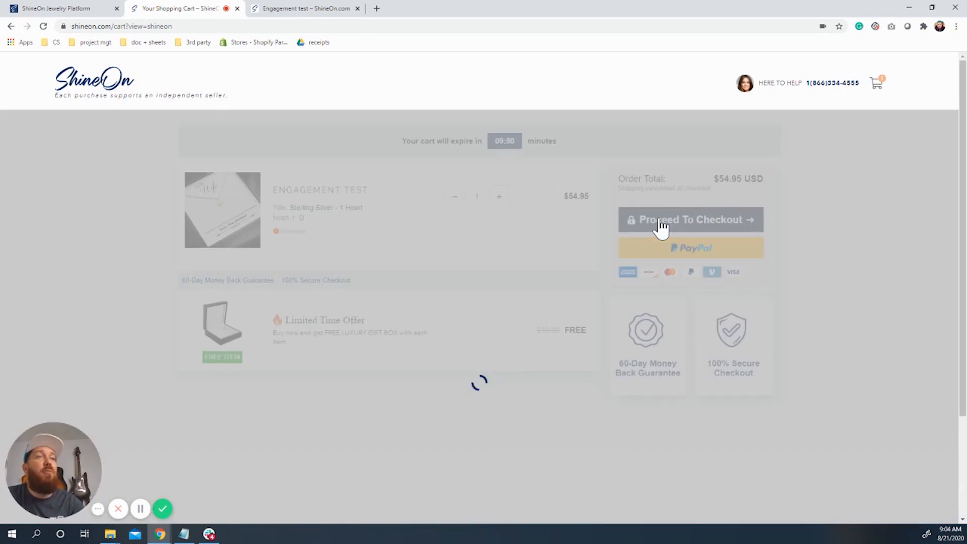
click(690, 220)
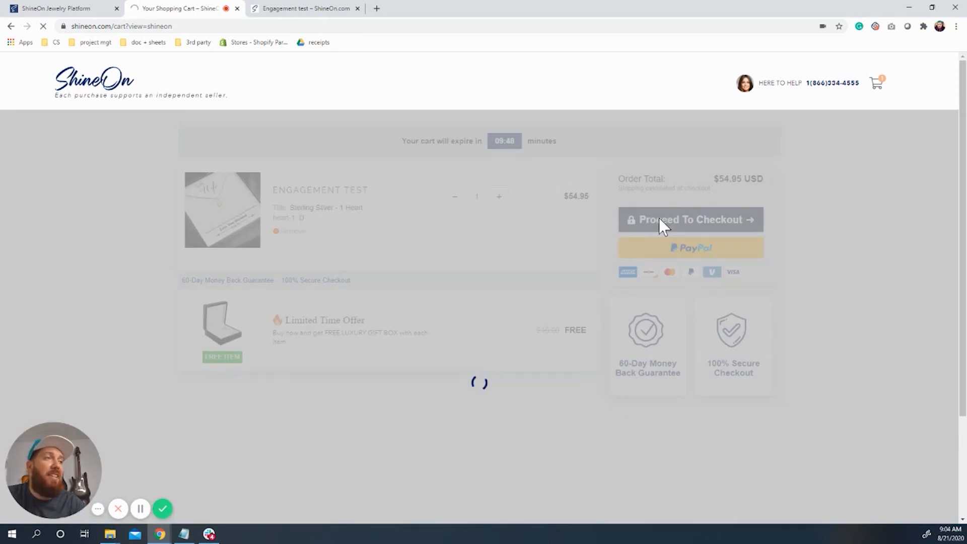
click(690, 220)
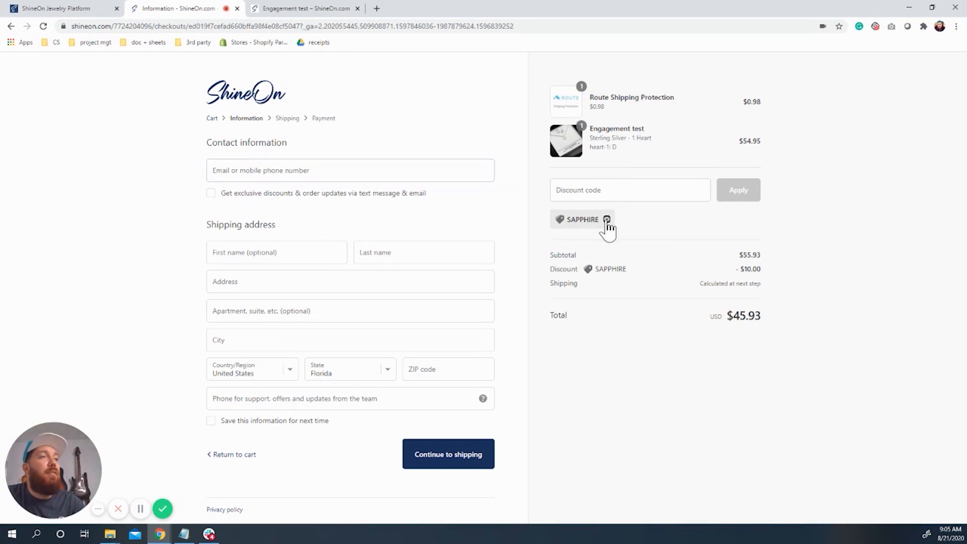
Step: Replace the SAPPHIRE discount with code ENGAGEMENT for -$15.00 and a $40.93 total
click(606, 219)
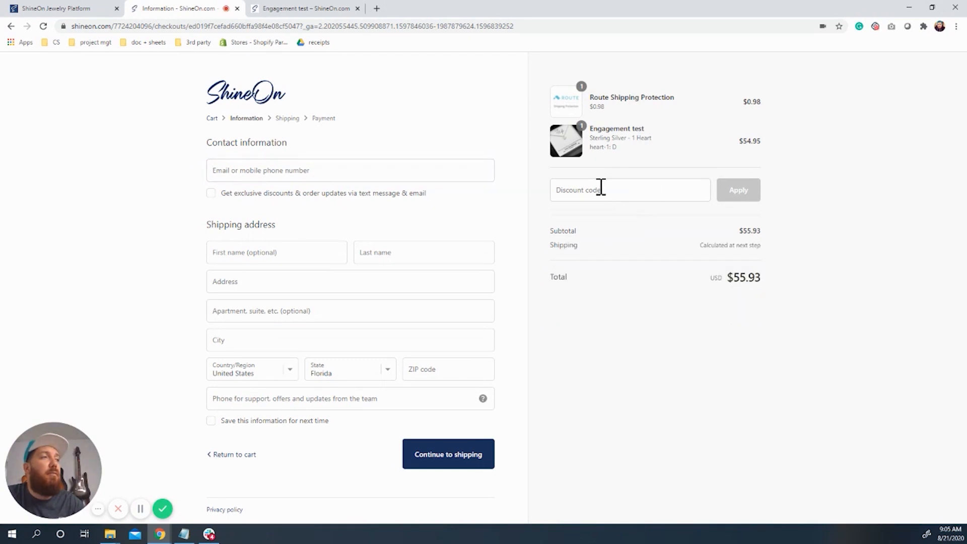
text(ENGA)
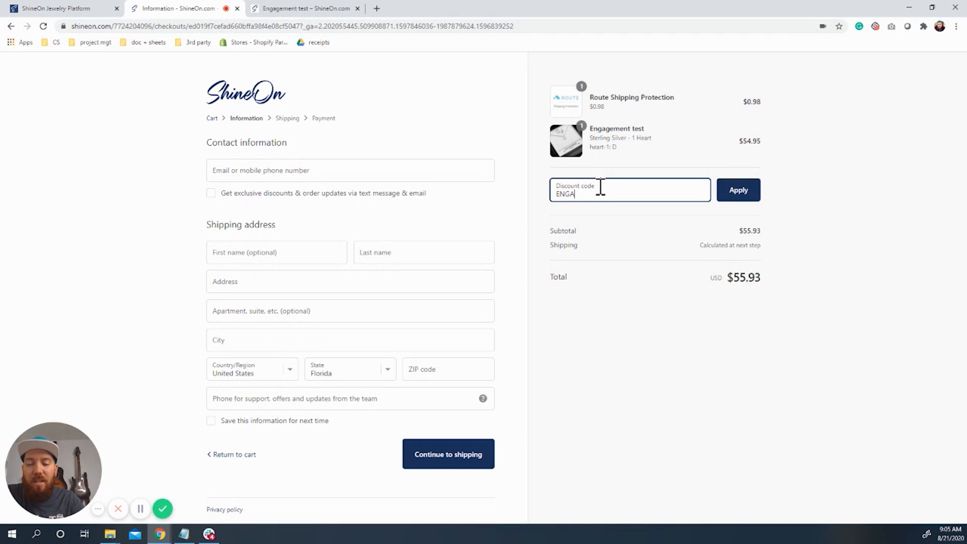
text(GEMENT)
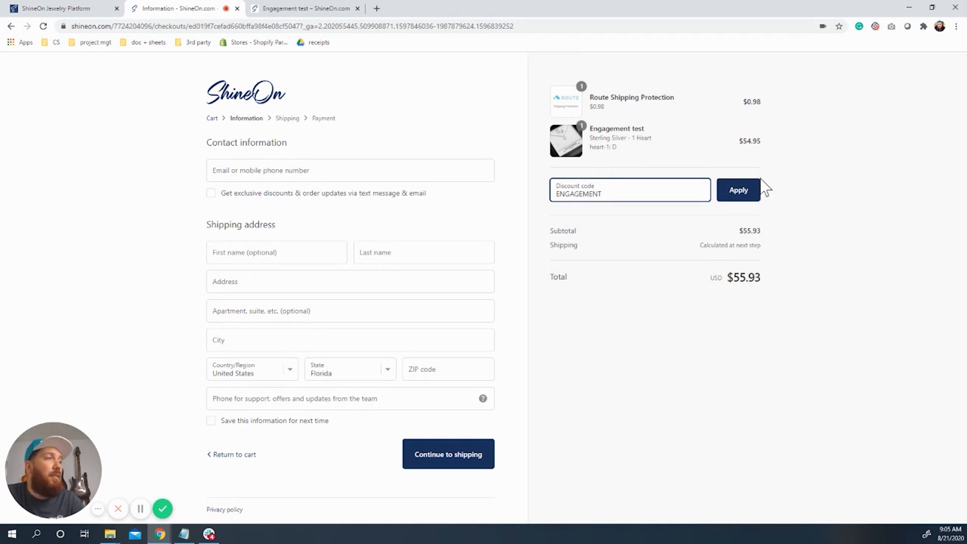
click(739, 191)
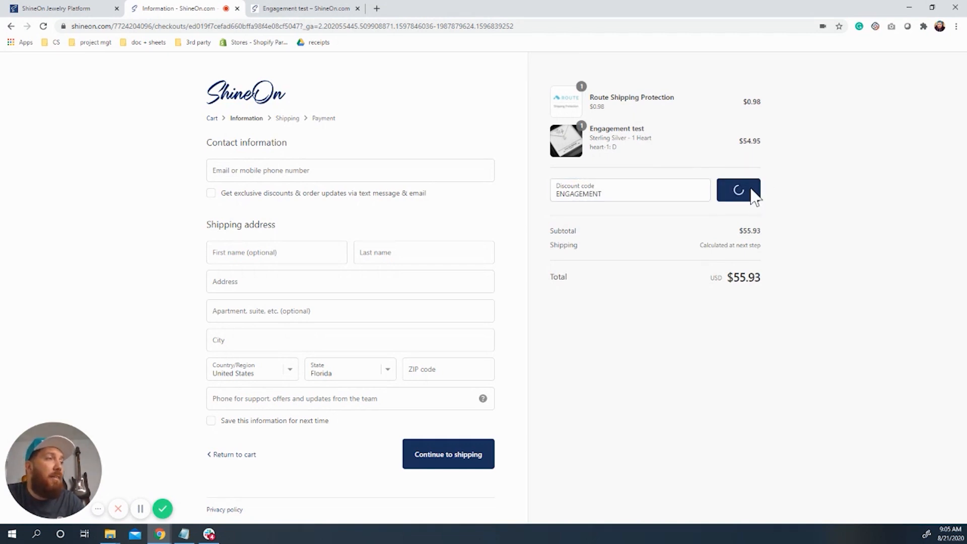
click(738, 191)
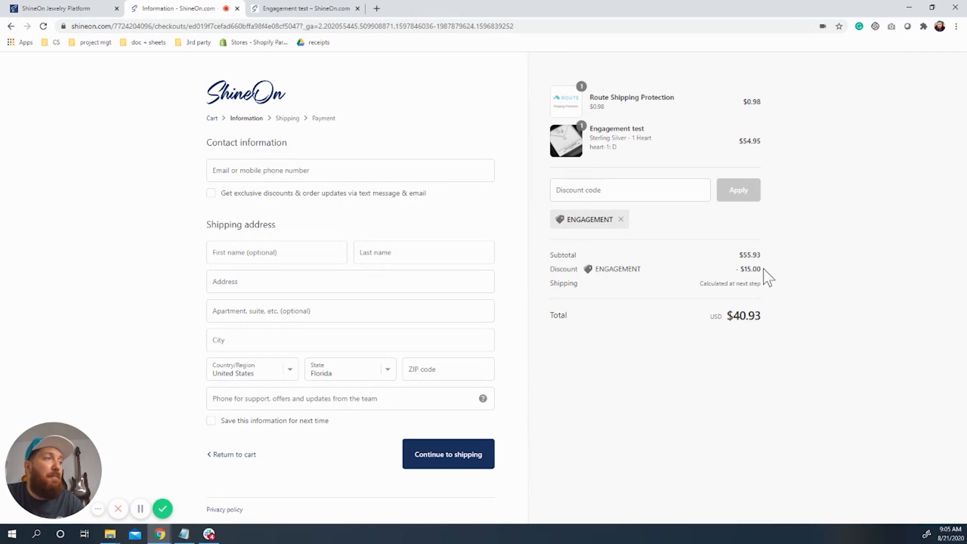
mouse_move(745, 271)
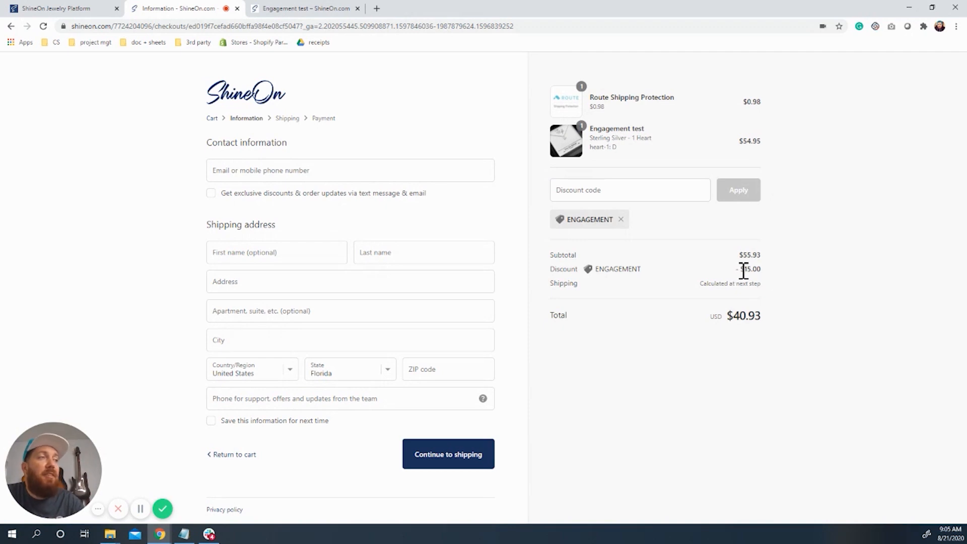
mouse_move(470, 221)
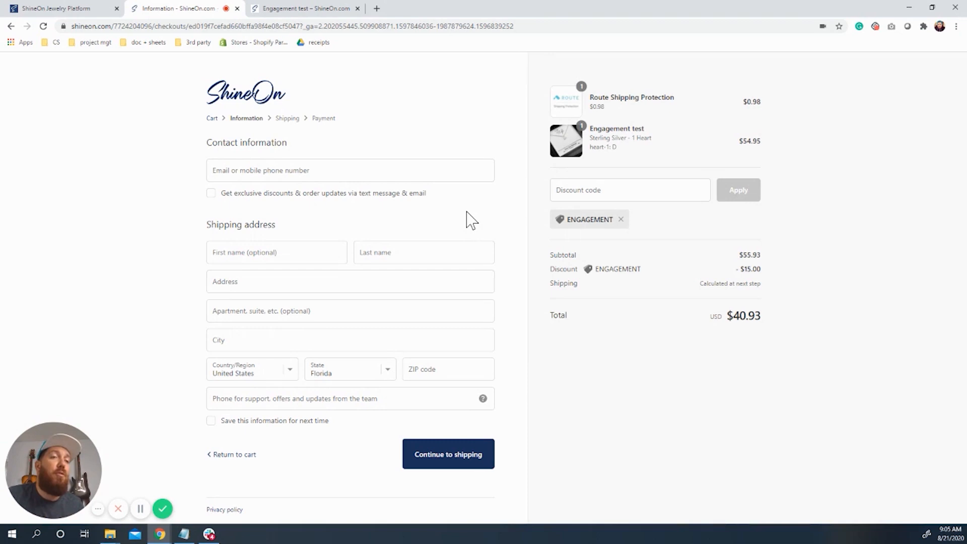
mouse_move(466, 176)
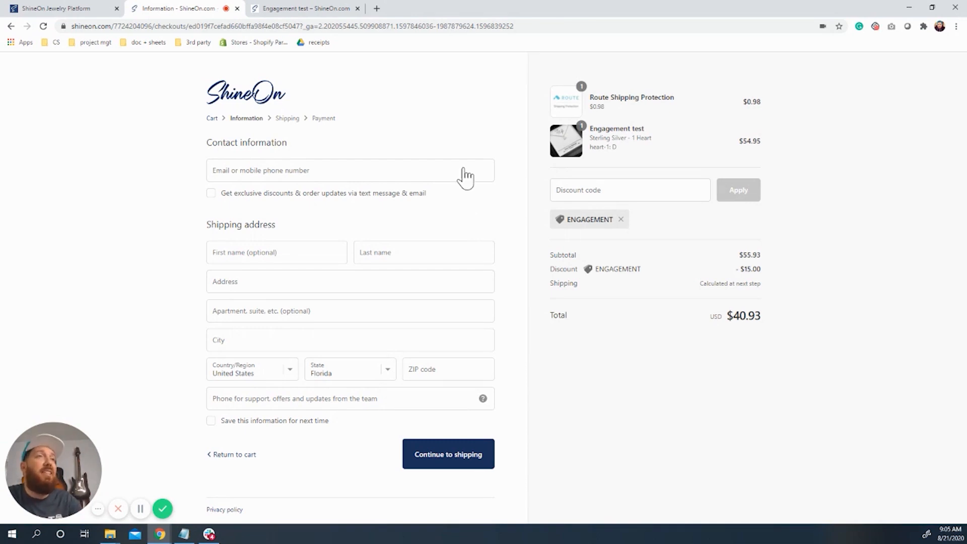
mouse_move(449, 105)
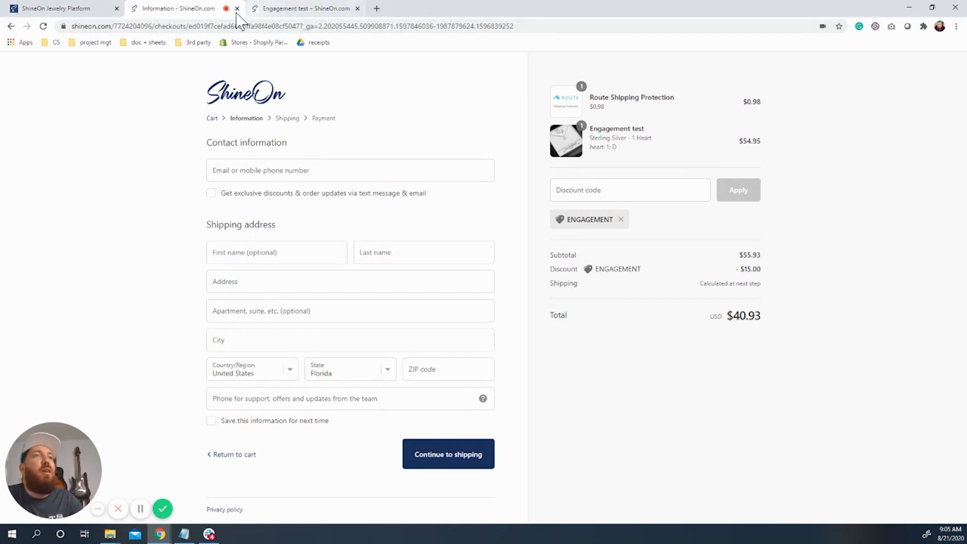
mouse_move(603, 132)
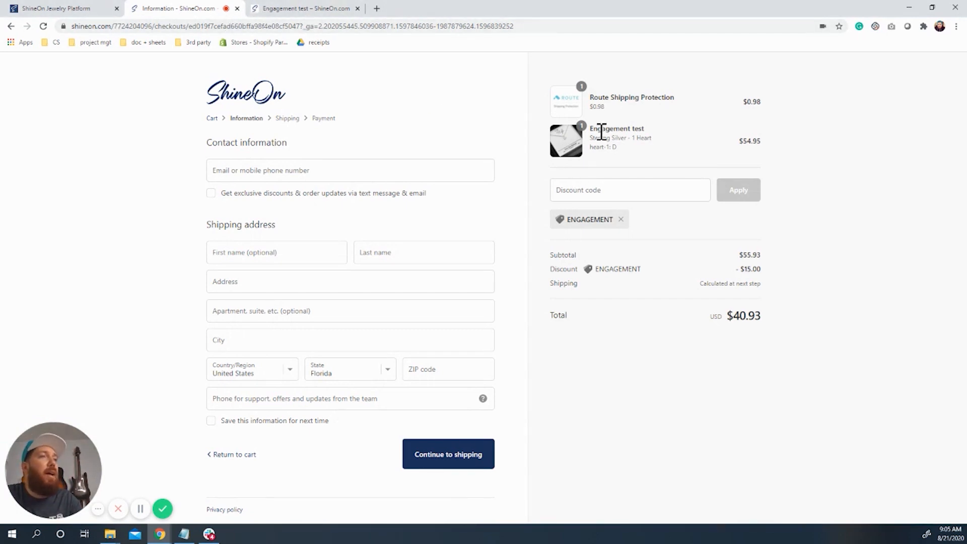
Step: Go back to the Engagement test product page and highlight its $54.95 price
click(11, 26)
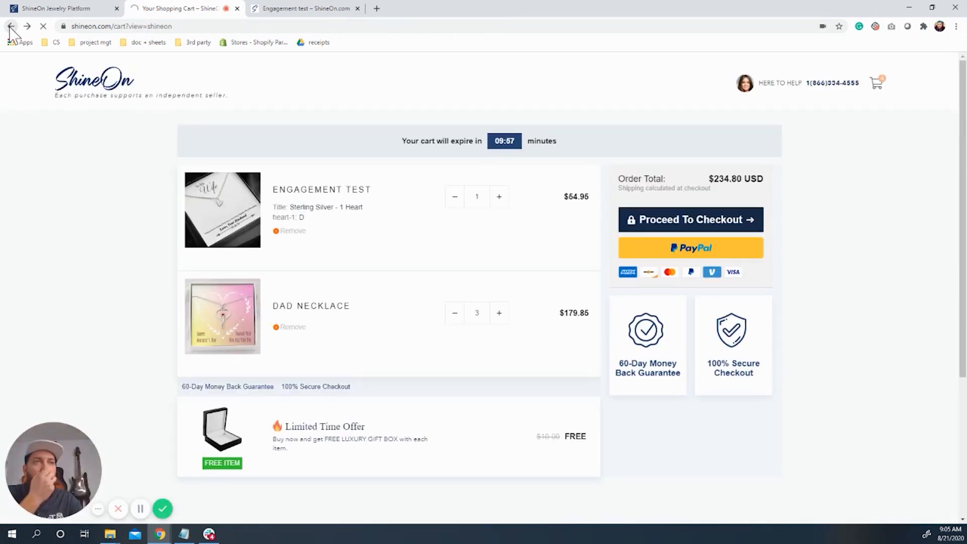
click(11, 27)
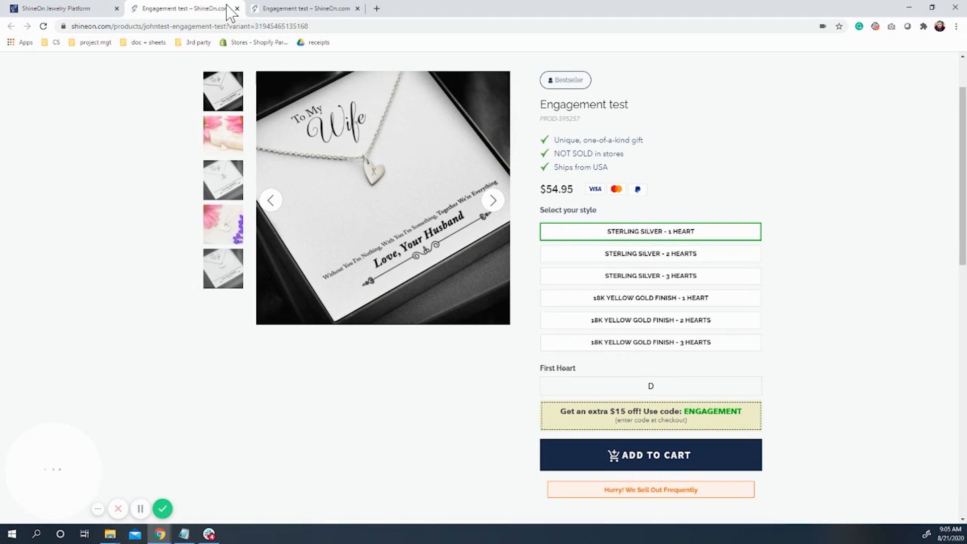
mouse_move(296, 12)
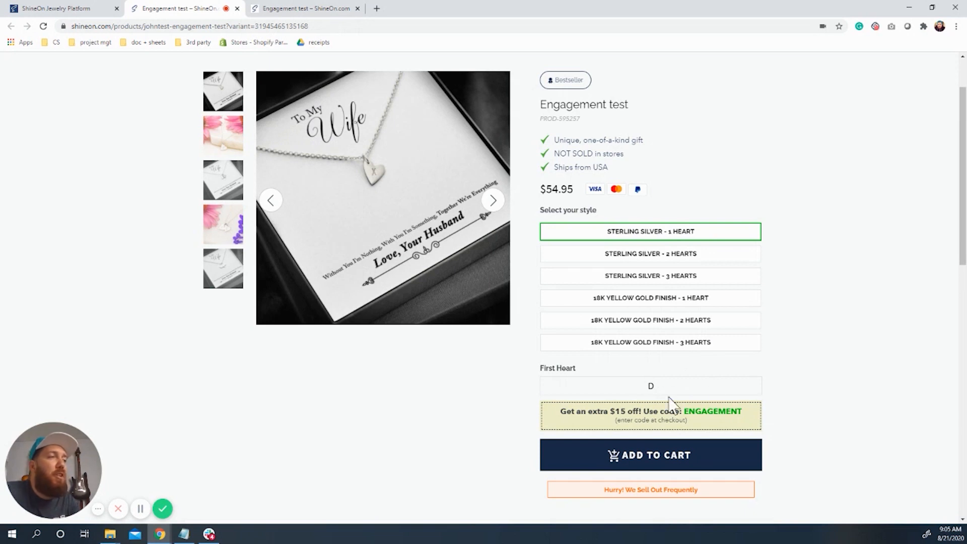
mouse_move(739, 340)
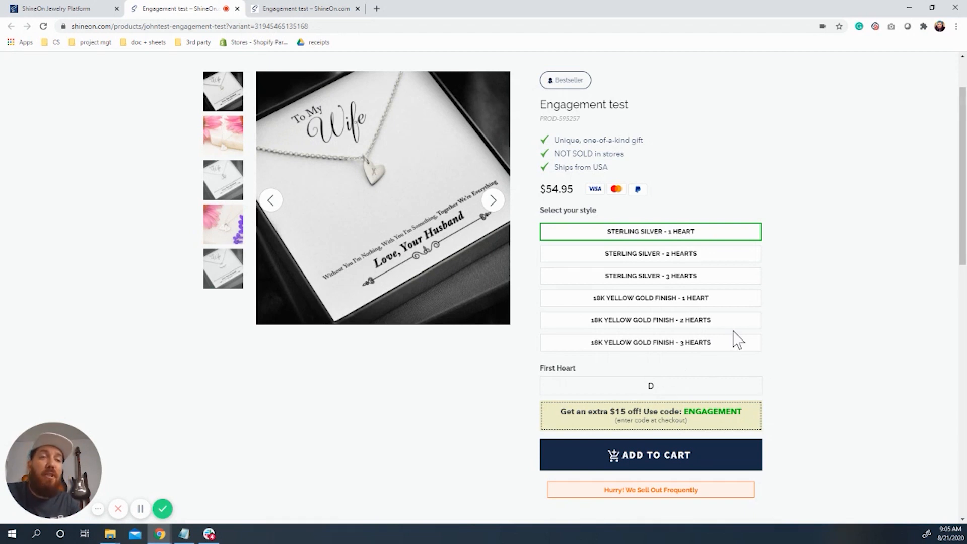
mouse_move(562, 207)
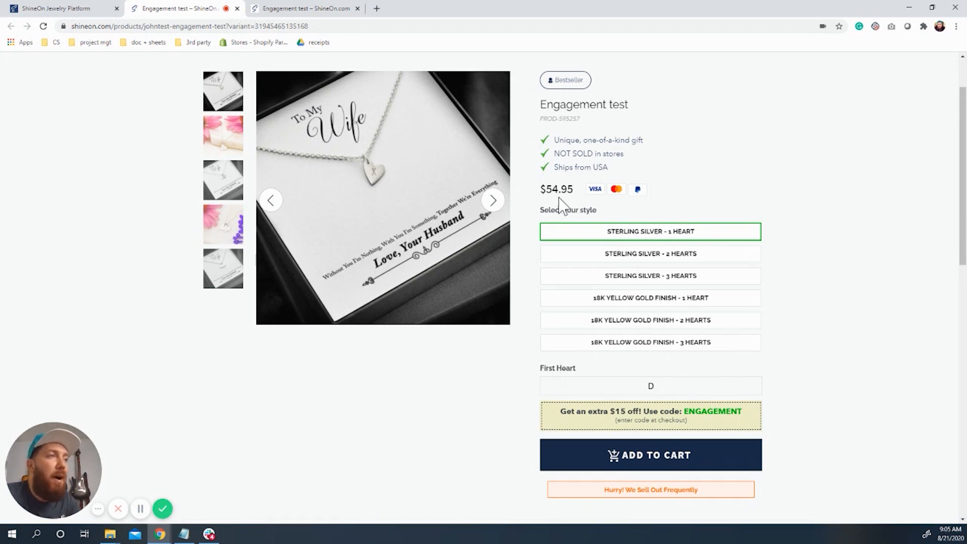
double_click(556, 189)
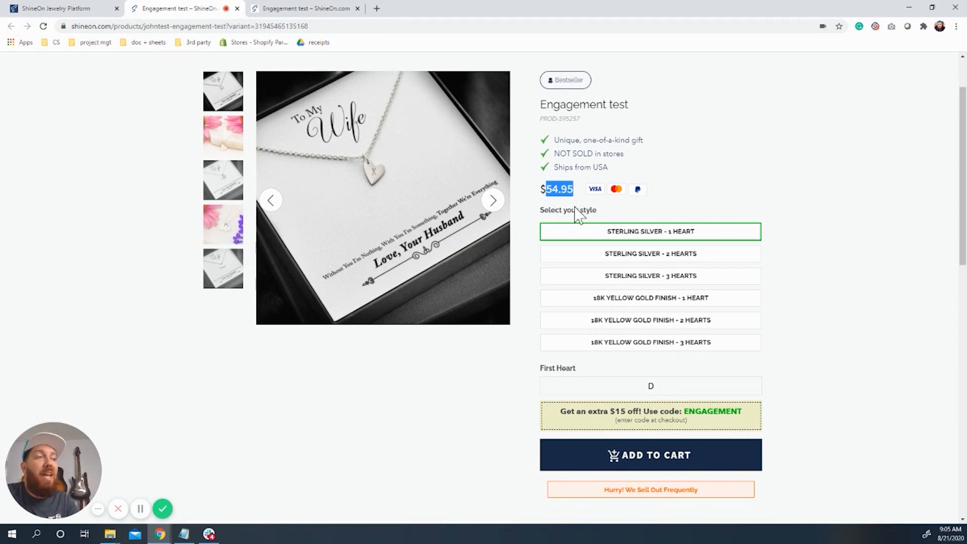
mouse_move(555, 212)
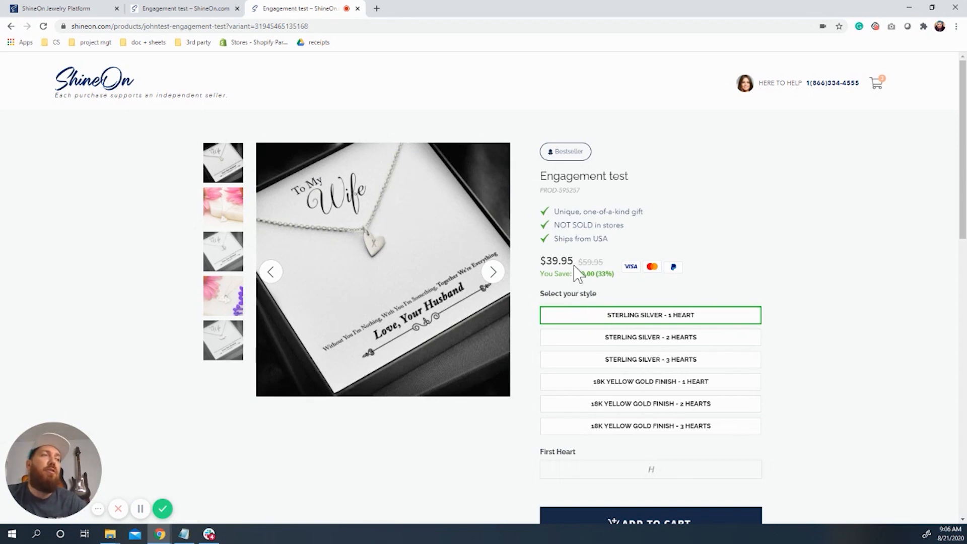
mouse_move(553, 290)
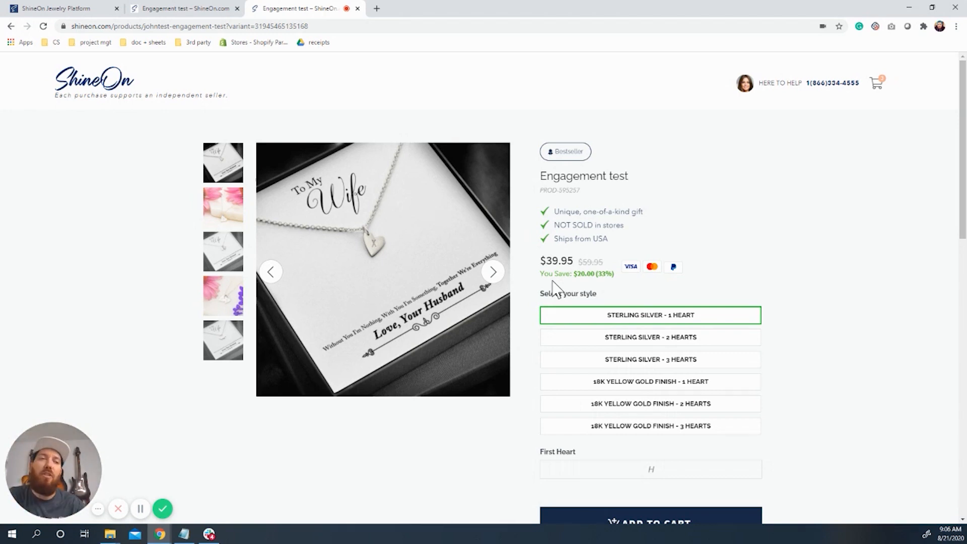
mouse_move(757, 340)
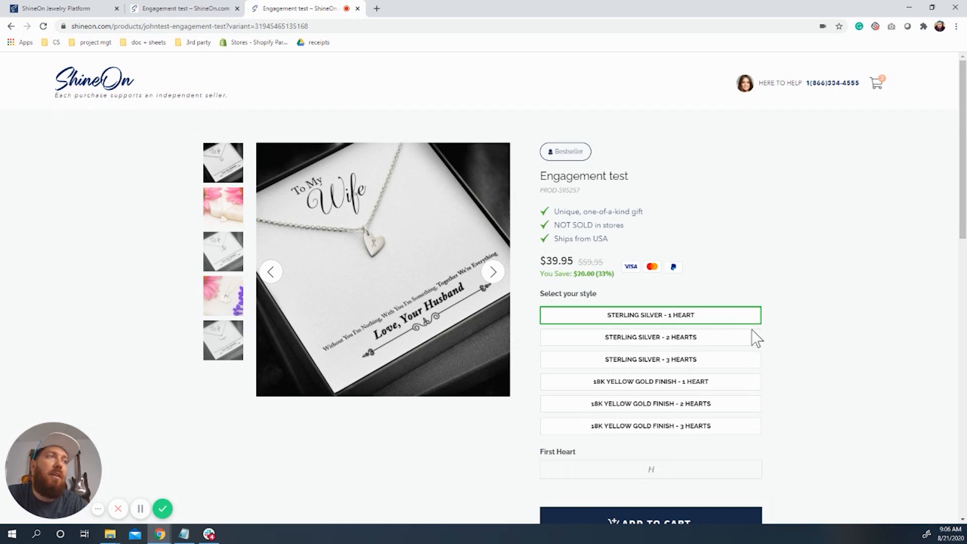
mouse_move(398, 71)
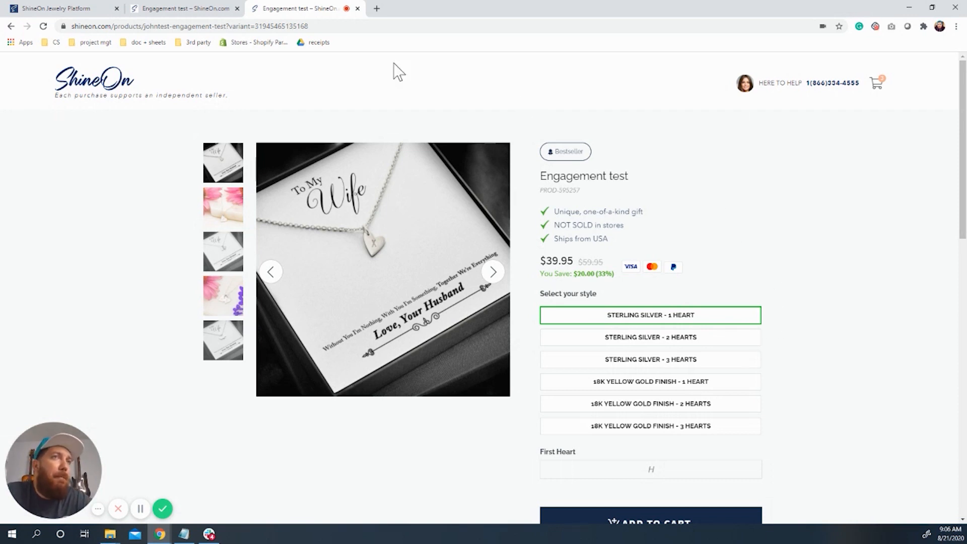
Step: Return to the platform tab and reopen the Discounts page listing $15 OFF with ENGAGEMENT
click(59, 8)
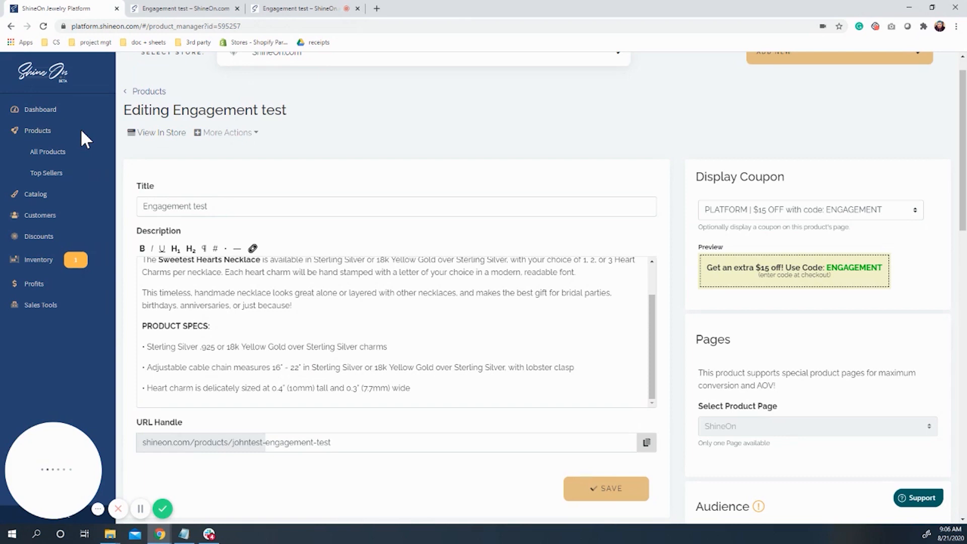
click(39, 236)
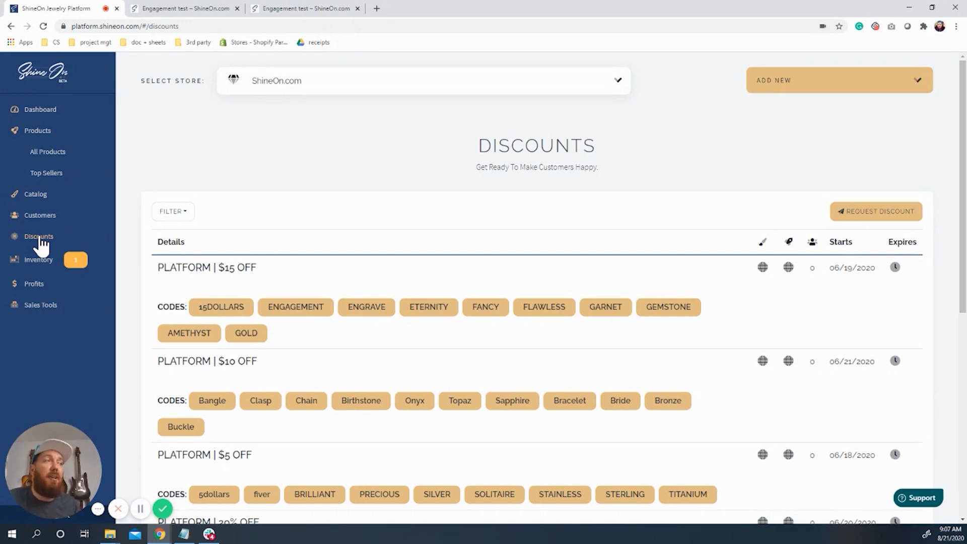
mouse_move(800, 224)
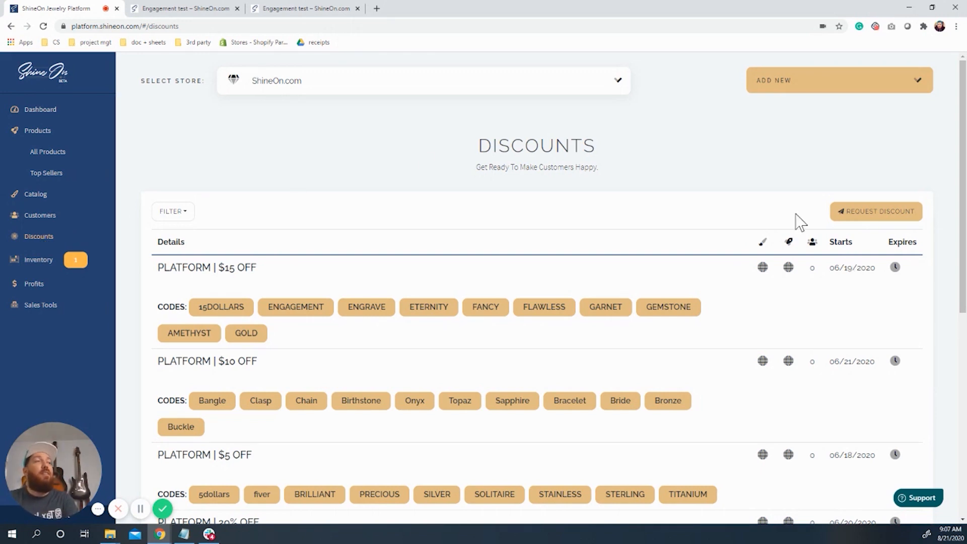
mouse_move(876, 211)
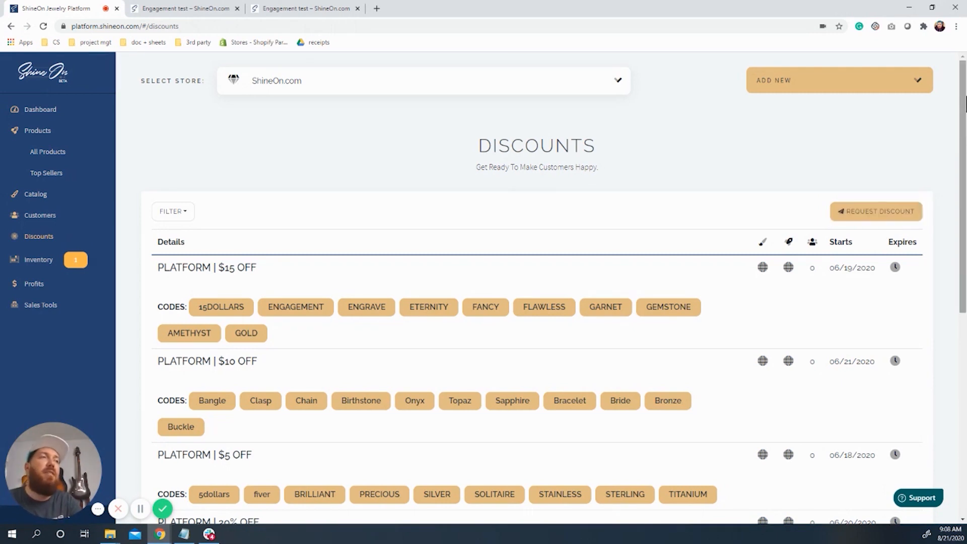
mouse_move(814, 141)
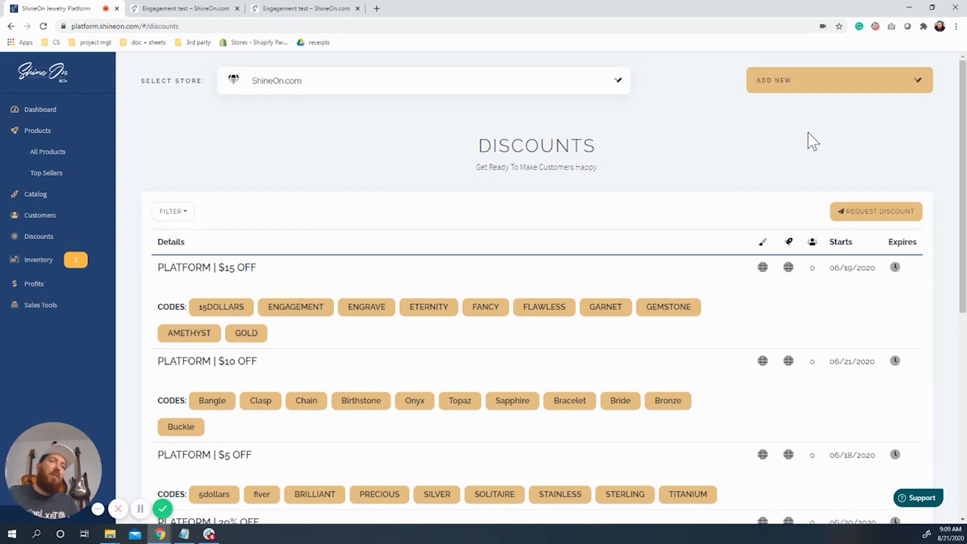
mouse_move(464, 161)
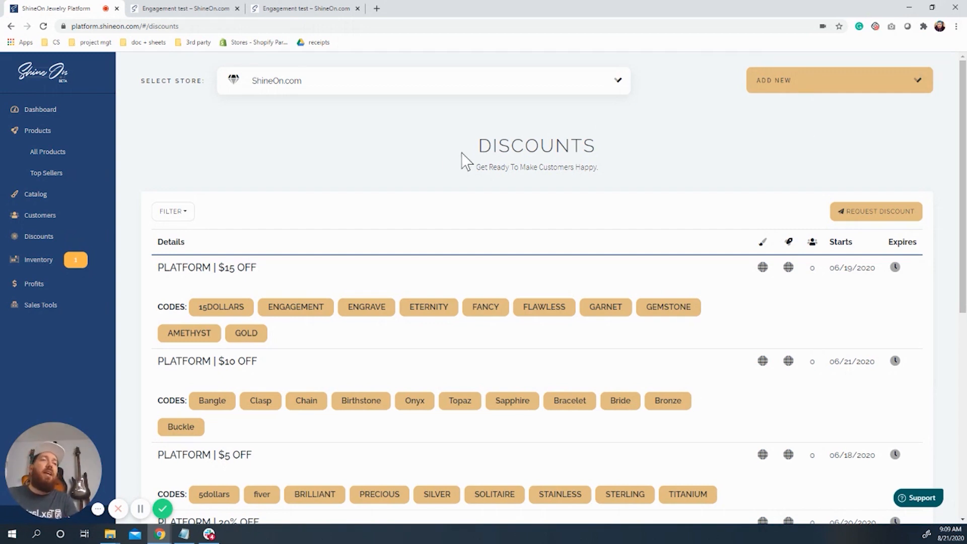
mouse_move(454, 165)
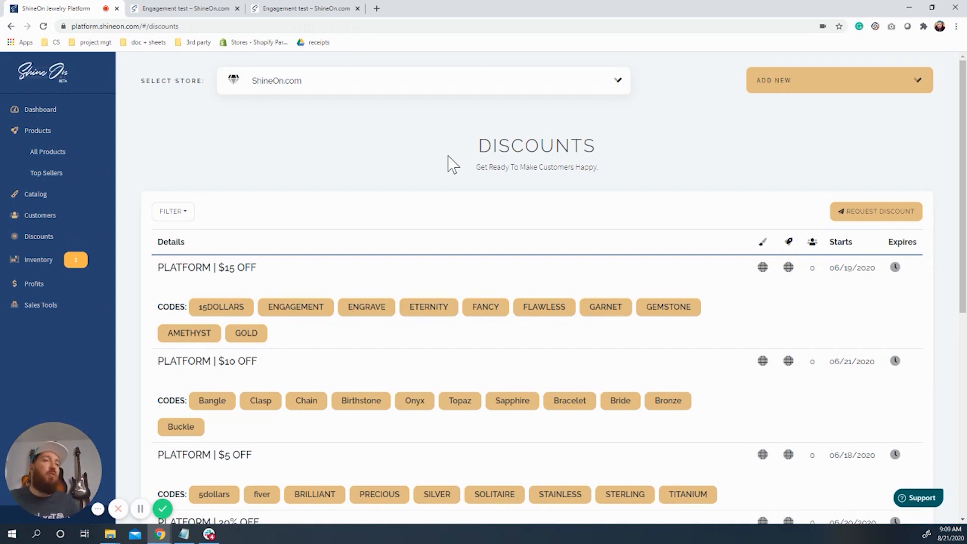
scroll(down, 3)
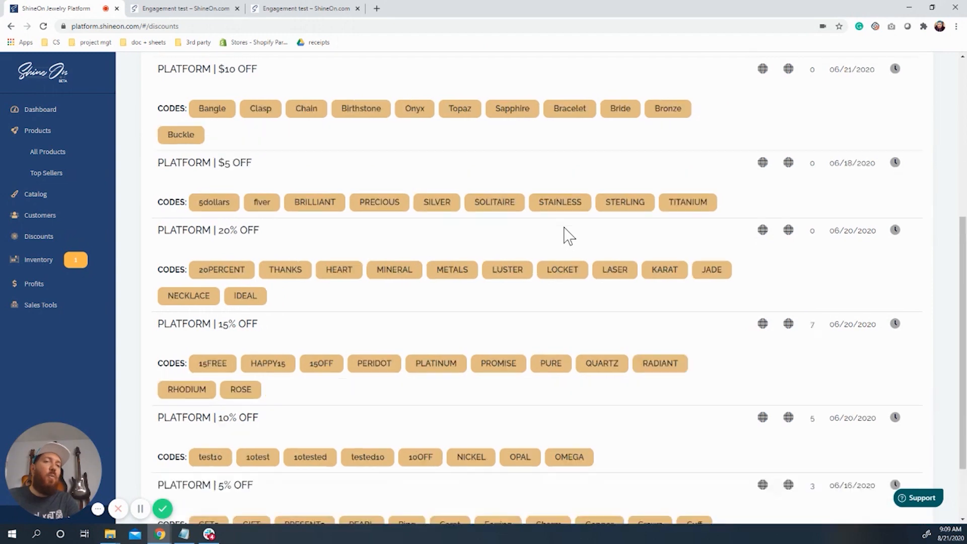
scroll(up, 3)
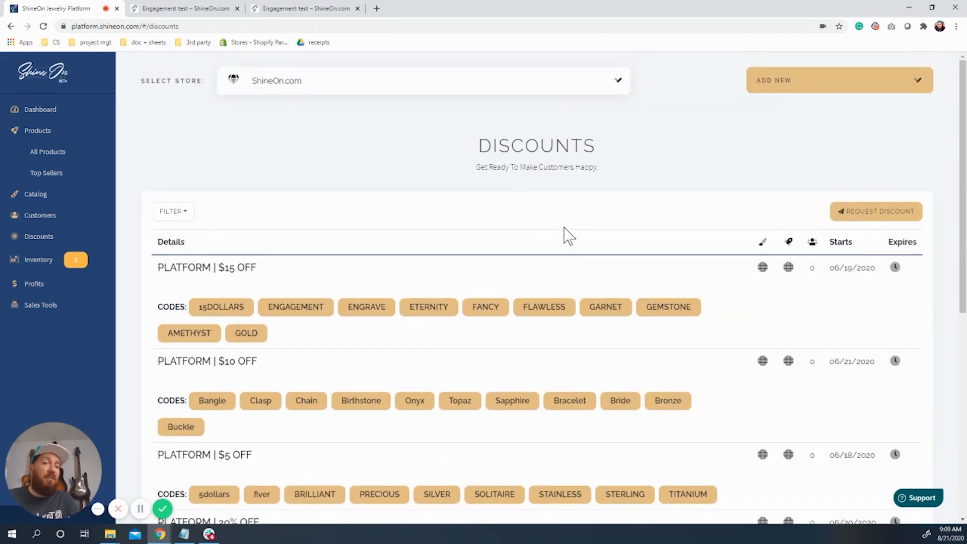
scroll(down, 3)
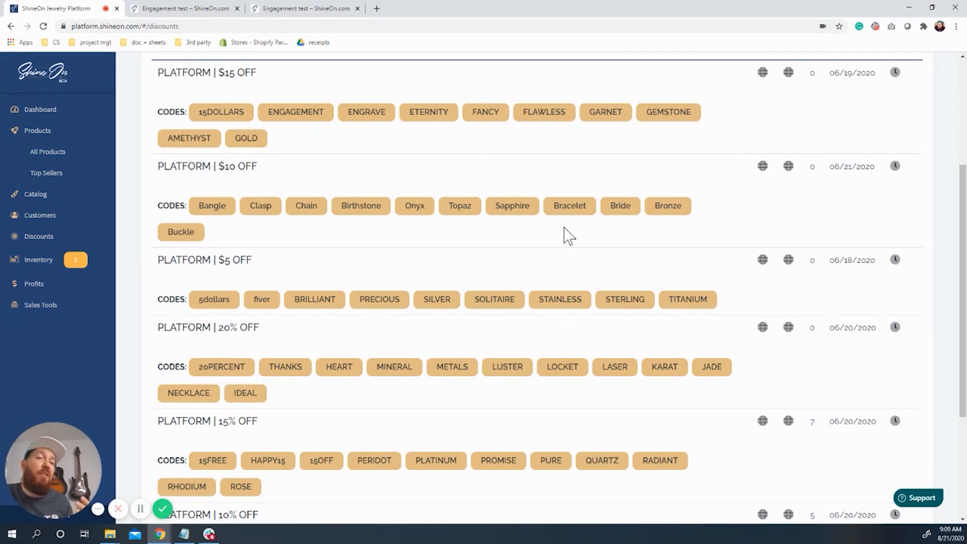
mouse_move(572, 196)
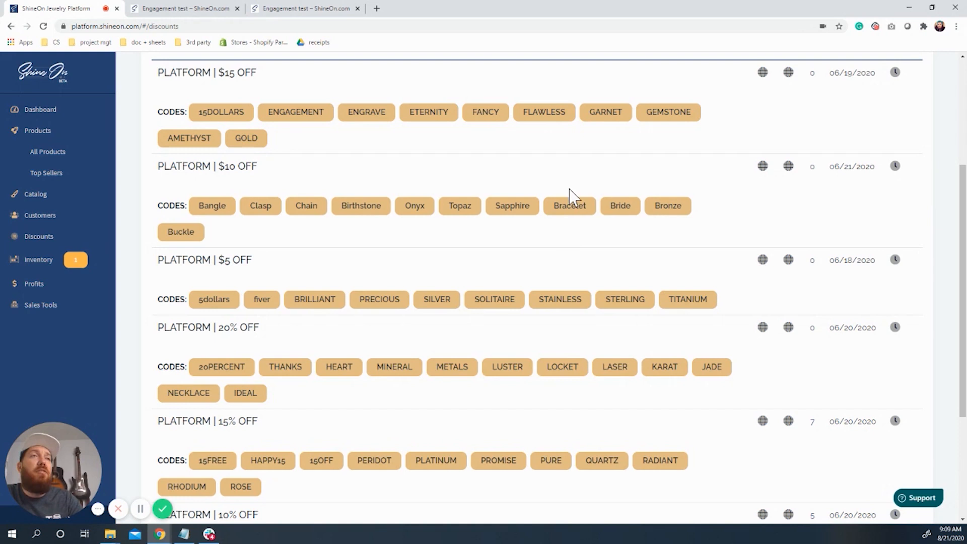
mouse_move(523, 168)
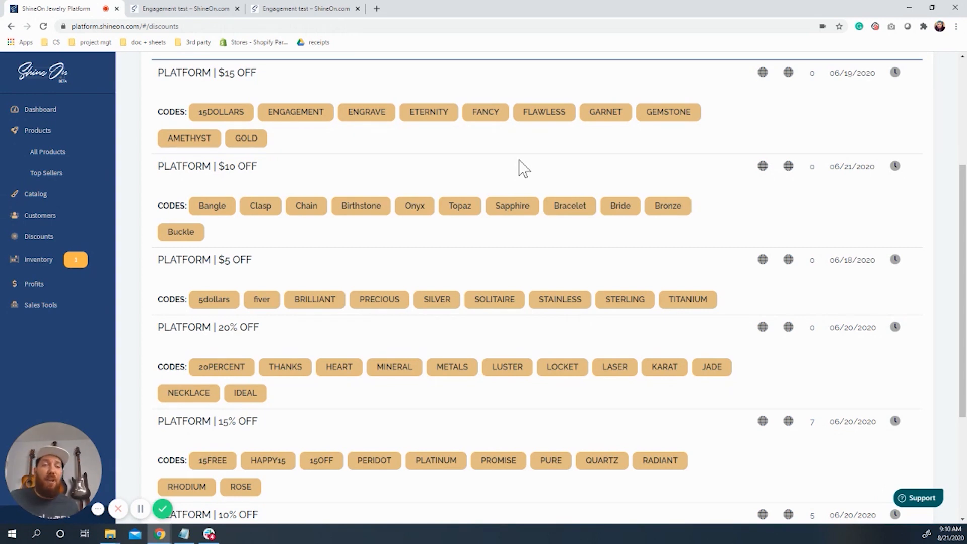
mouse_move(505, 197)
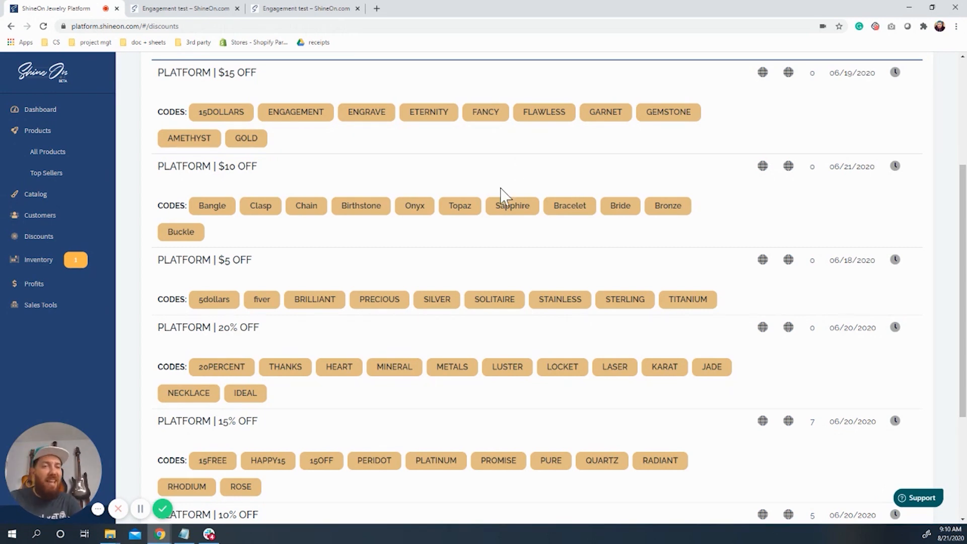